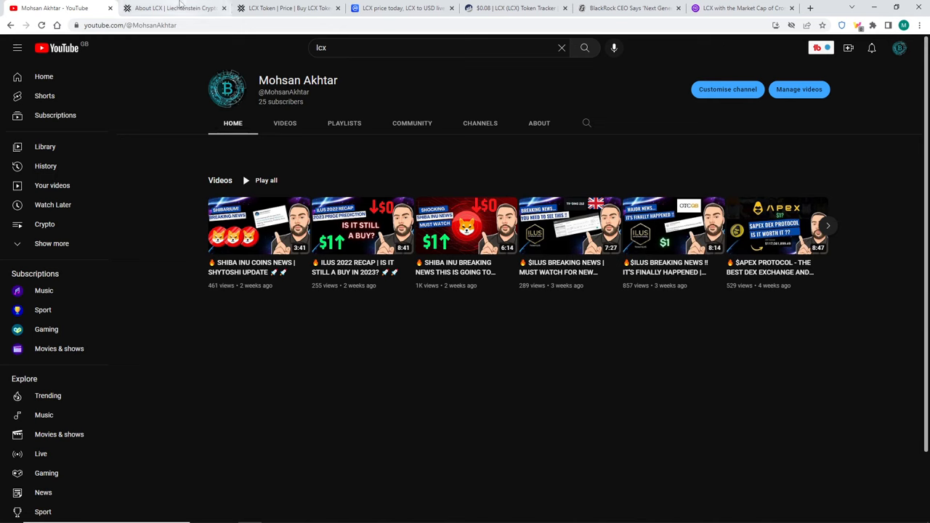
# Bring up the About LCX page to reach the Imprint with address and regulatory details.
pyautogui.click(175, 9)
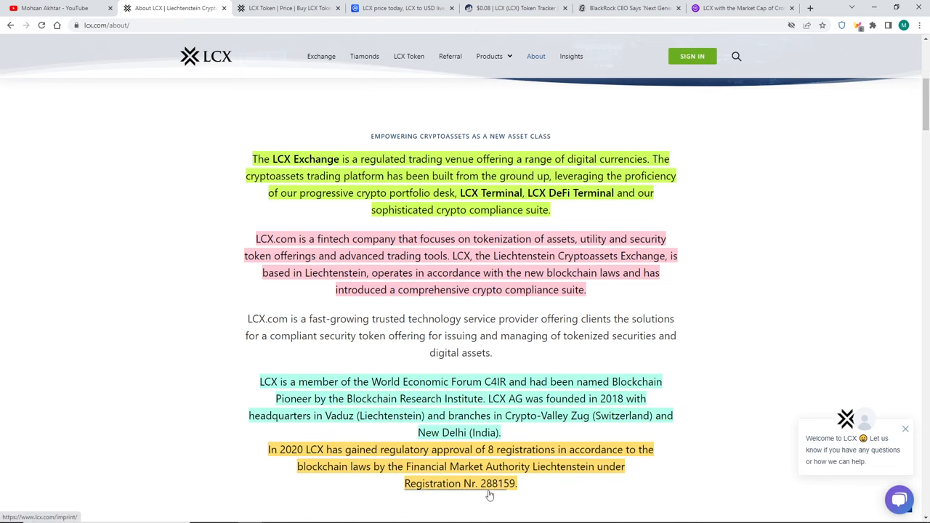
pyautogui.moveTo(462, 494)
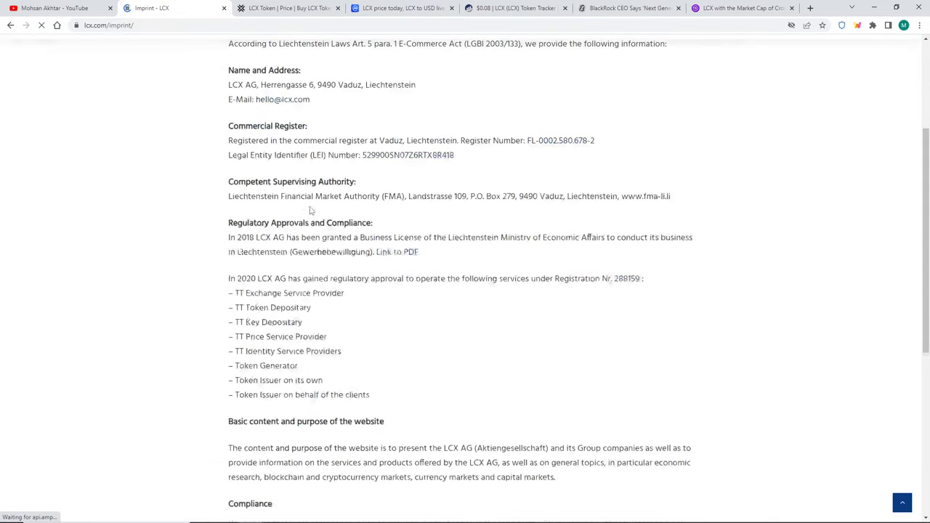
# Mark the bulleted list of services approved under Registration Nr. 288159, from TT Exchange Service Provider to Token Issuer.
pyautogui.scroll(-3)
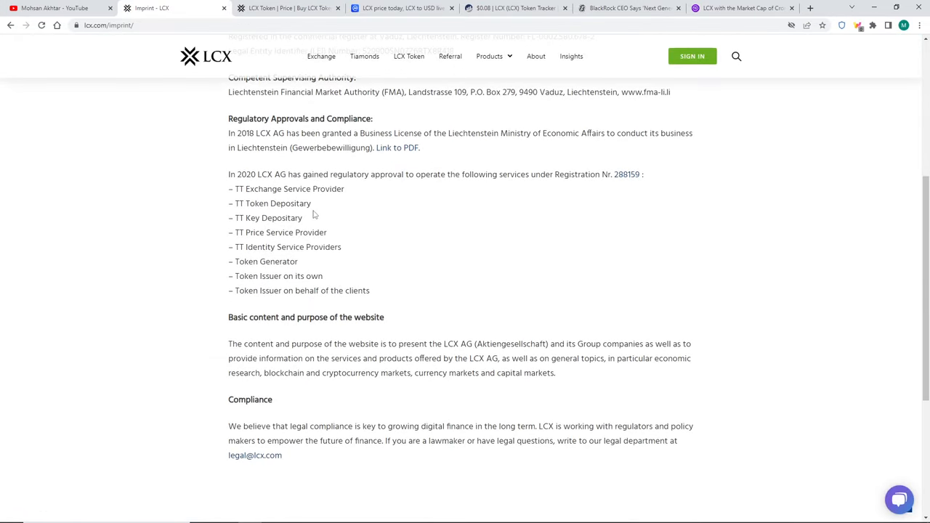
pyautogui.moveTo(228, 189); pyautogui.dragTo(311, 218)
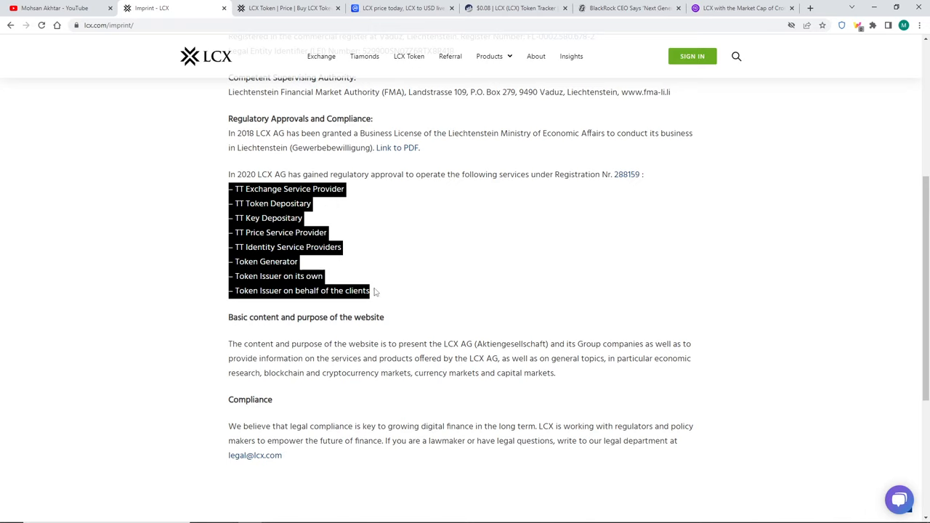
pyautogui.moveTo(374, 290)
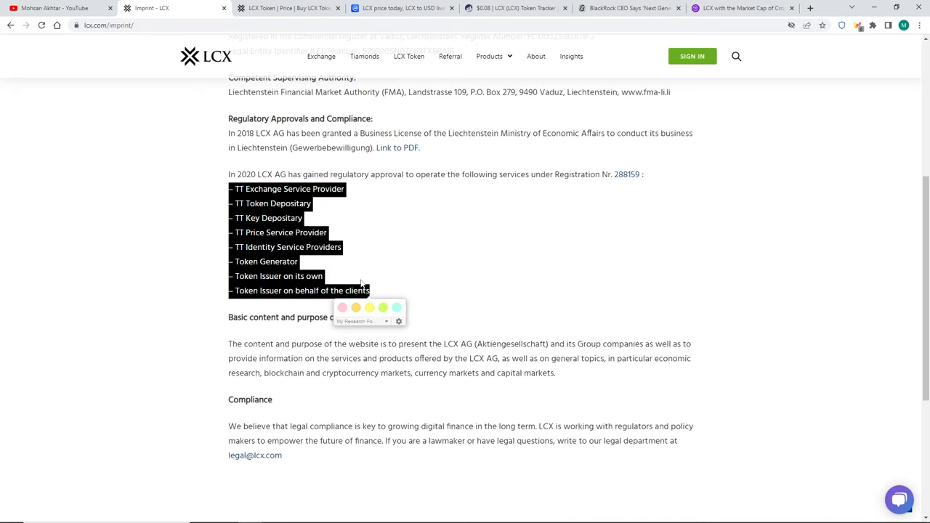
pyautogui.moveTo(341, 269)
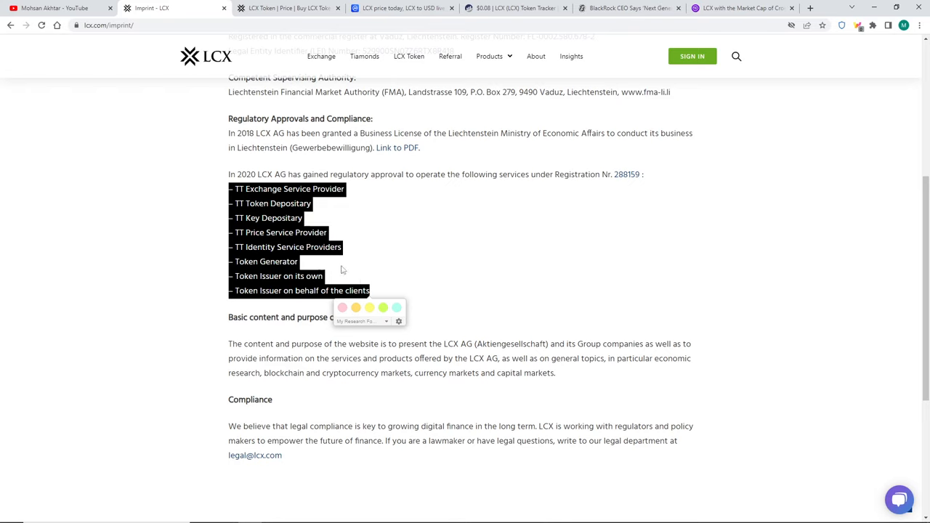
pyautogui.moveTo(305, 244)
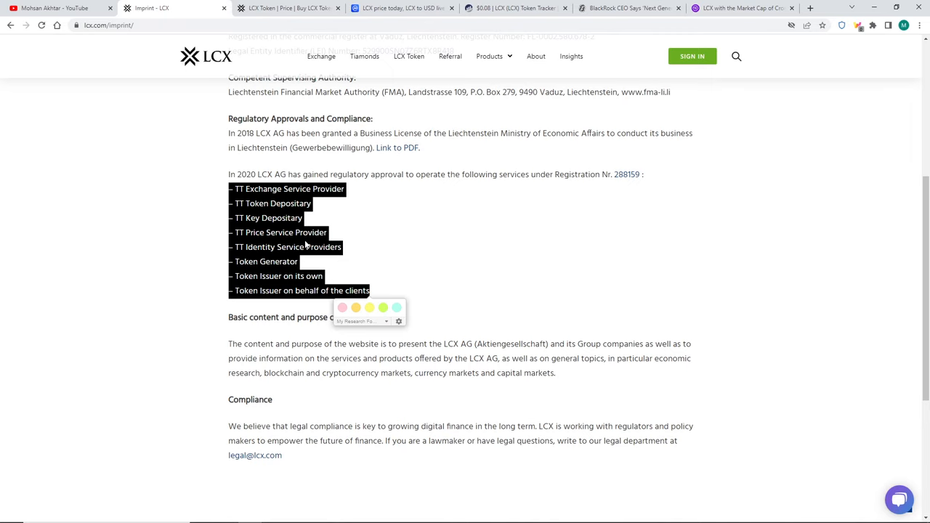
# Show the LCX Token page's Key Exchange Listings for Coinbase Pro, Uniswap, Kraken and LCX.com.
pyautogui.click(290, 9)
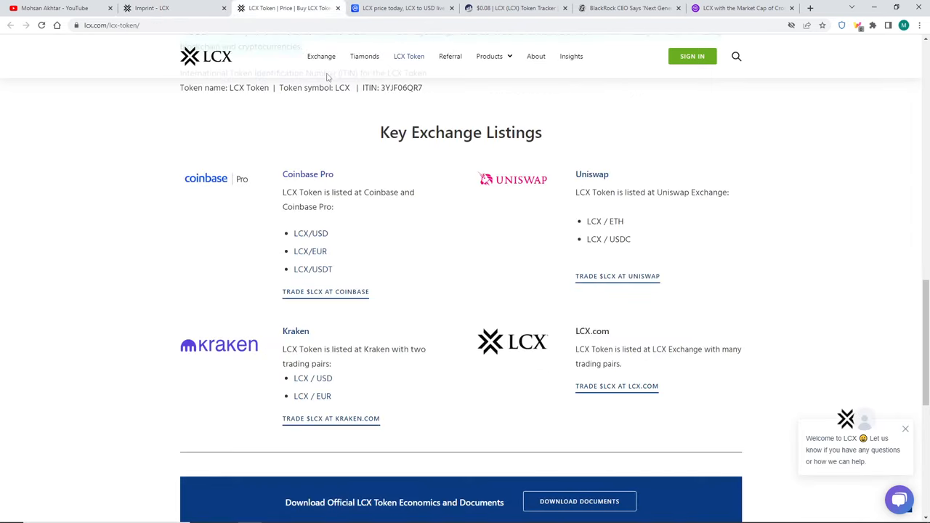
pyautogui.moveTo(377, 188)
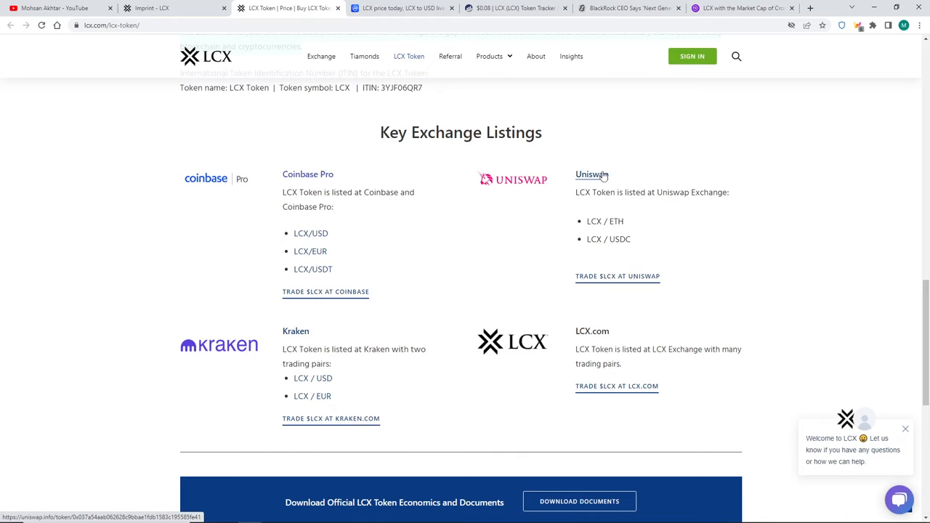
pyautogui.moveTo(608, 261)
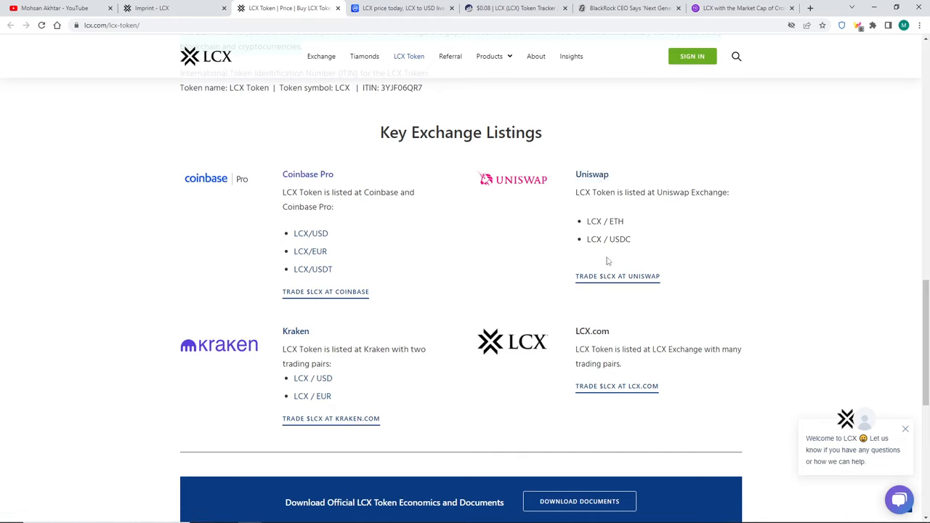
pyautogui.moveTo(628, 300)
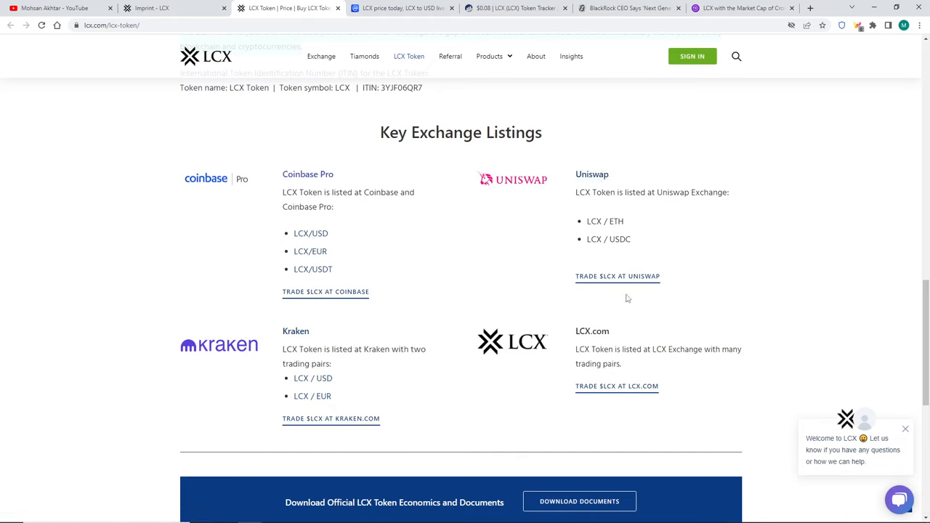
pyautogui.moveTo(609, 291)
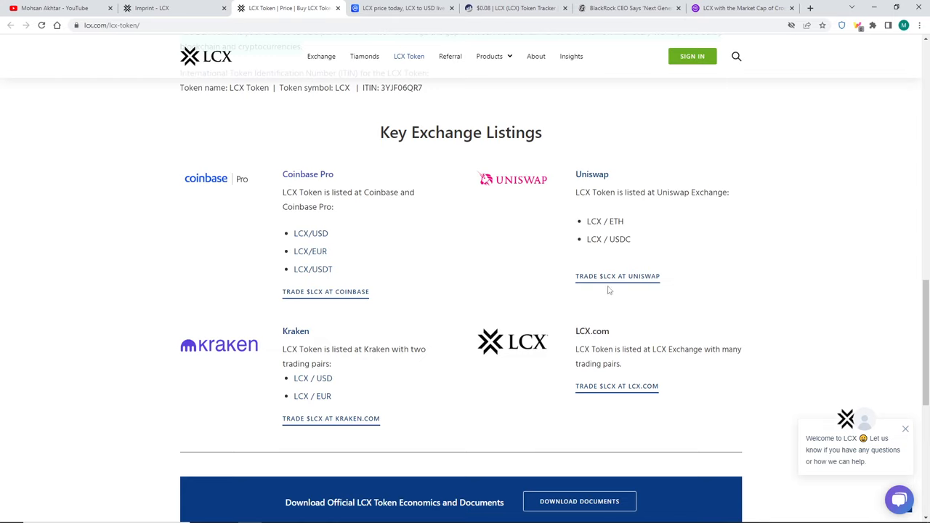
pyautogui.moveTo(552, 279)
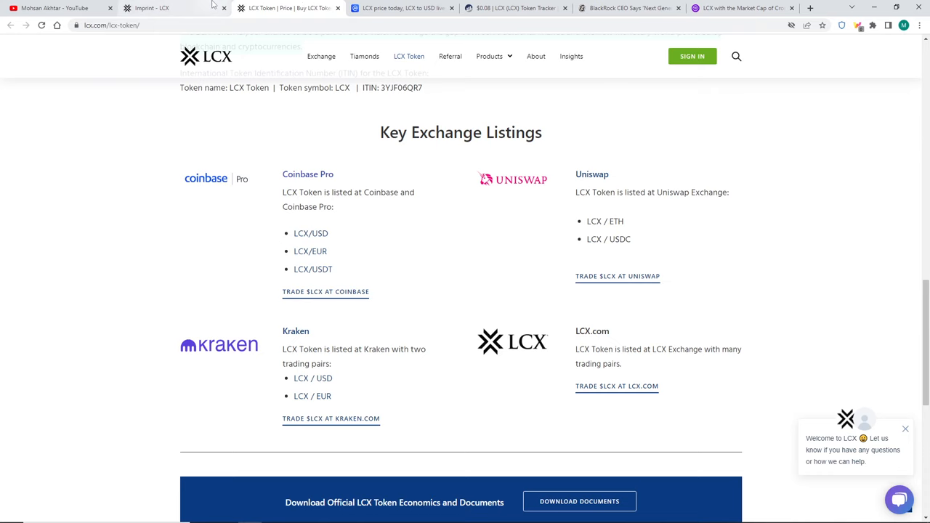
# Return via the Imprint page to About LCX and reach the highlighted exchange, WEF and 2020 approval passages.
pyautogui.click(151, 9)
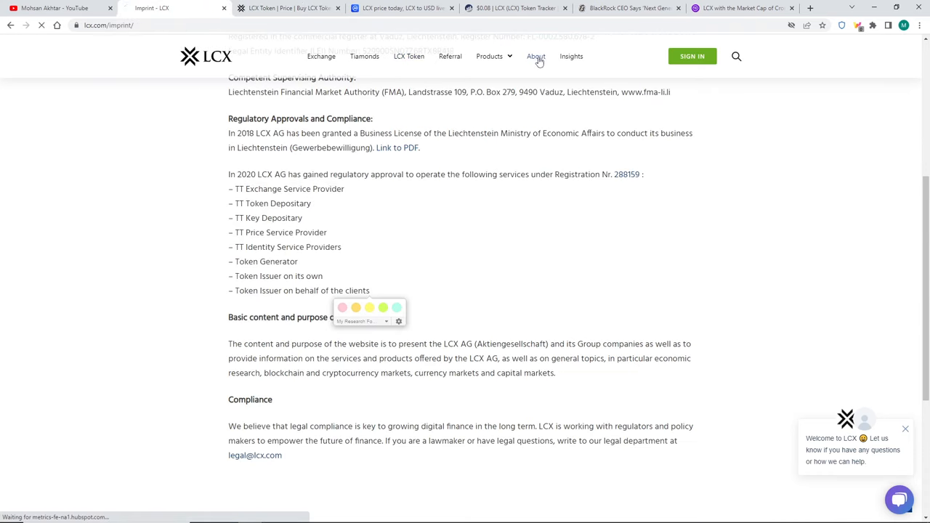
pyautogui.click(535, 55)
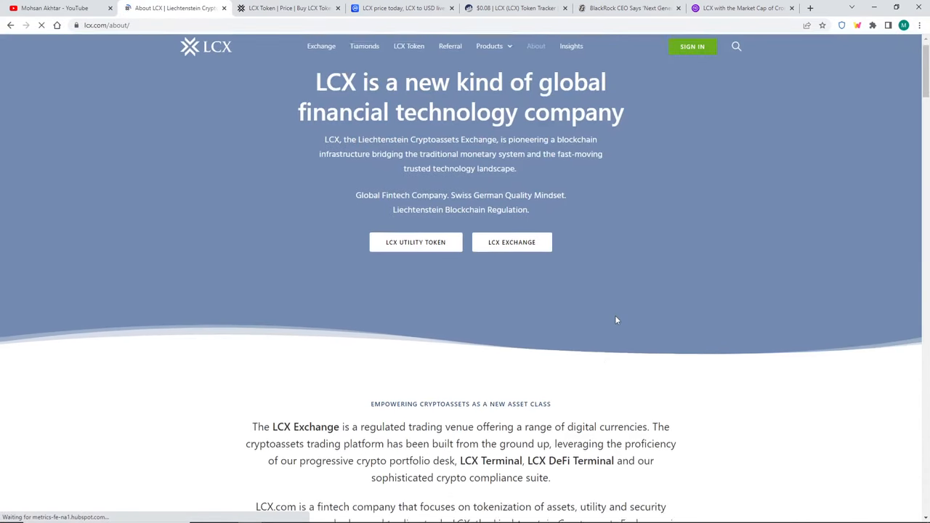
pyautogui.scroll(-3)
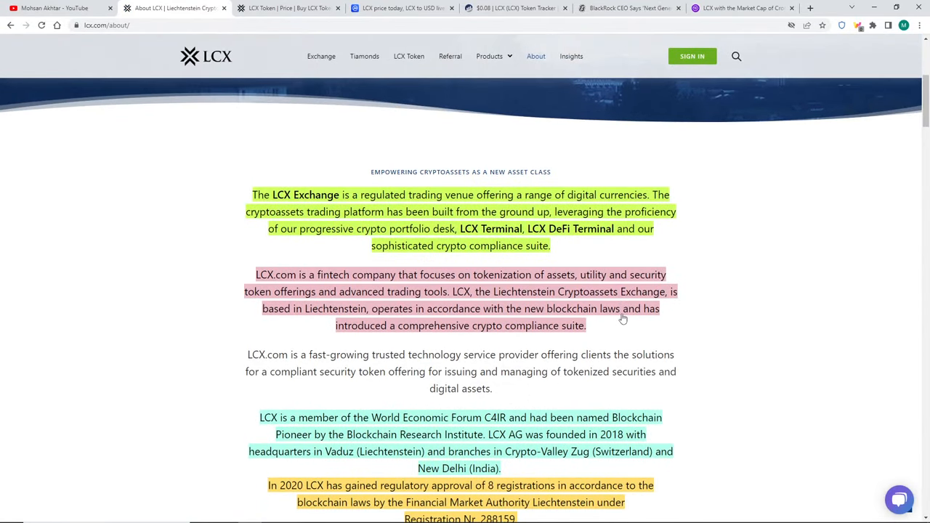
pyautogui.moveTo(620, 319)
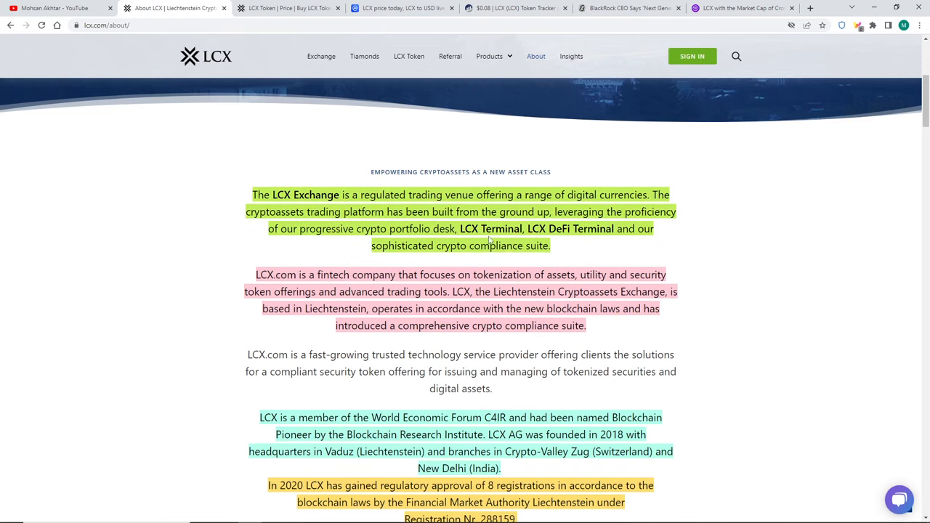
pyautogui.moveTo(596, 255)
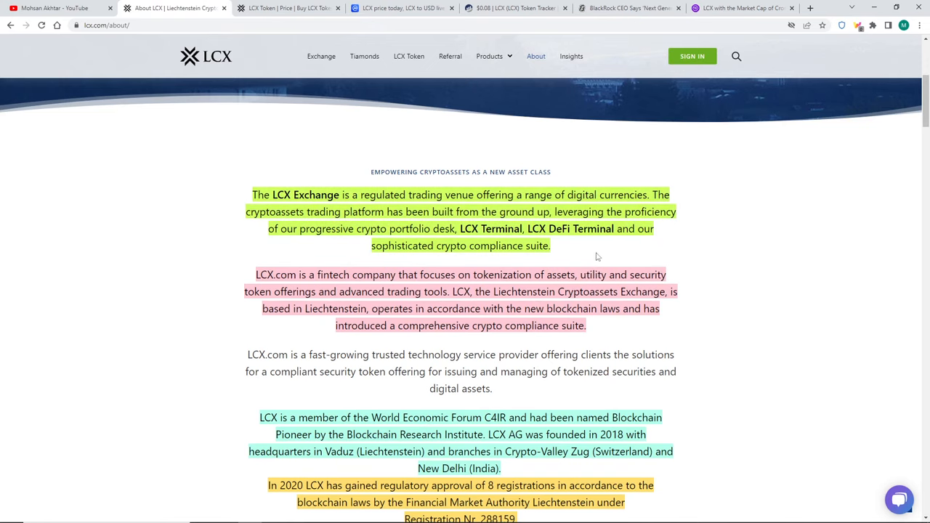
pyautogui.scroll(-3)
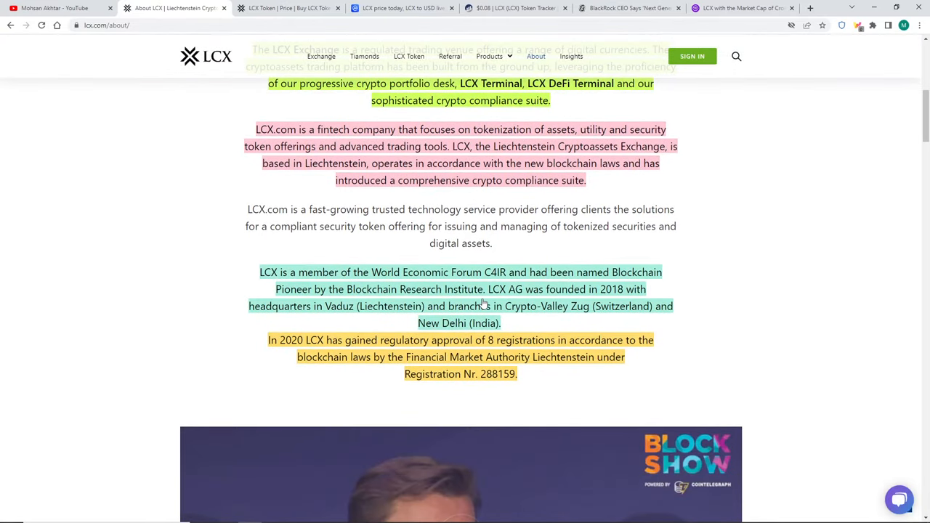
# Scroll the About page down to the 'It all started on a napkin' founding story.
pyautogui.scroll(-3)
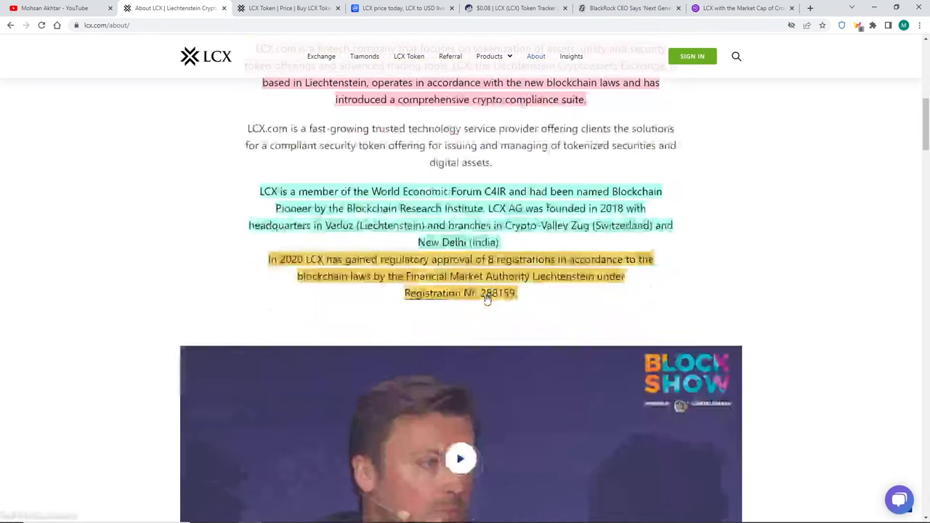
pyautogui.scroll(-3)
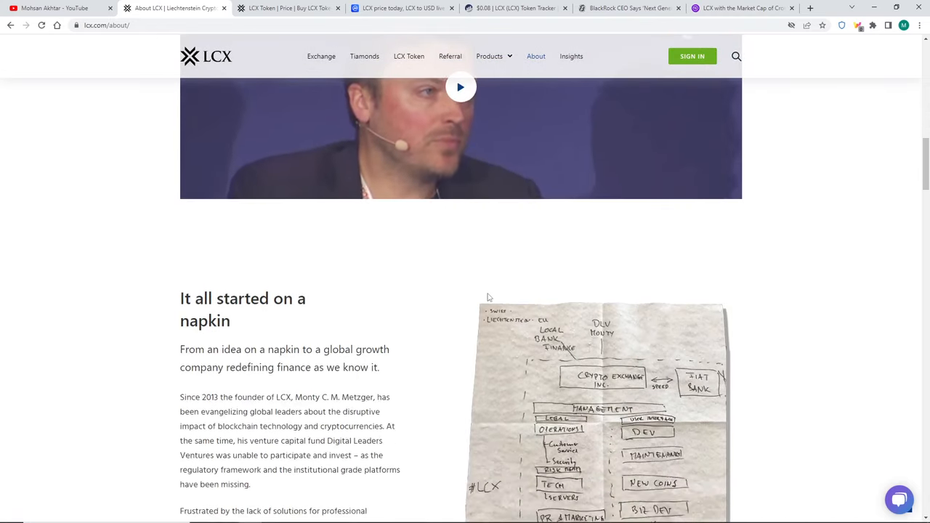
pyautogui.scroll(-3)
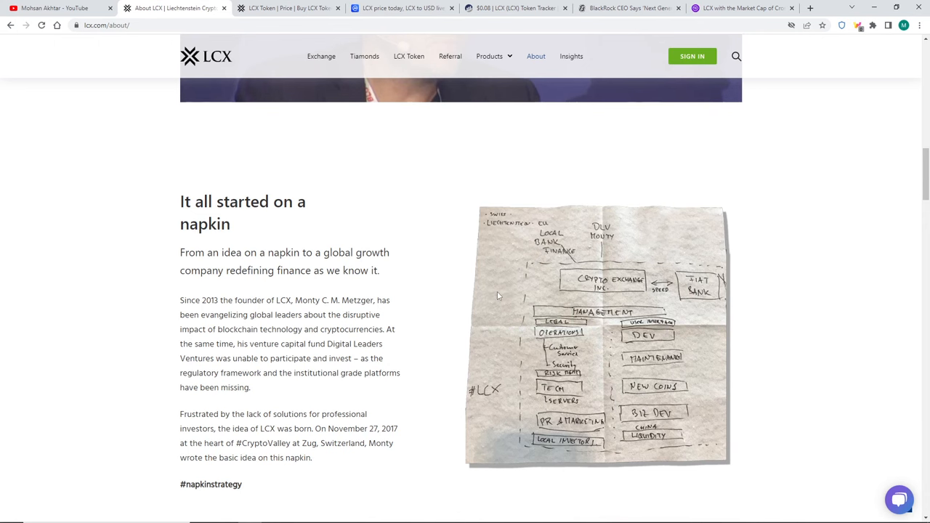
pyautogui.scroll(-3)
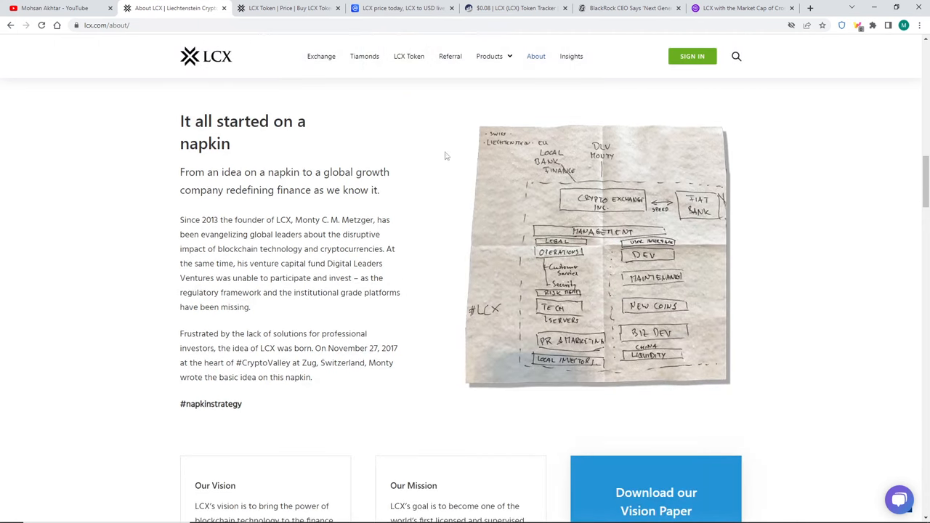
pyautogui.moveTo(508, 326)
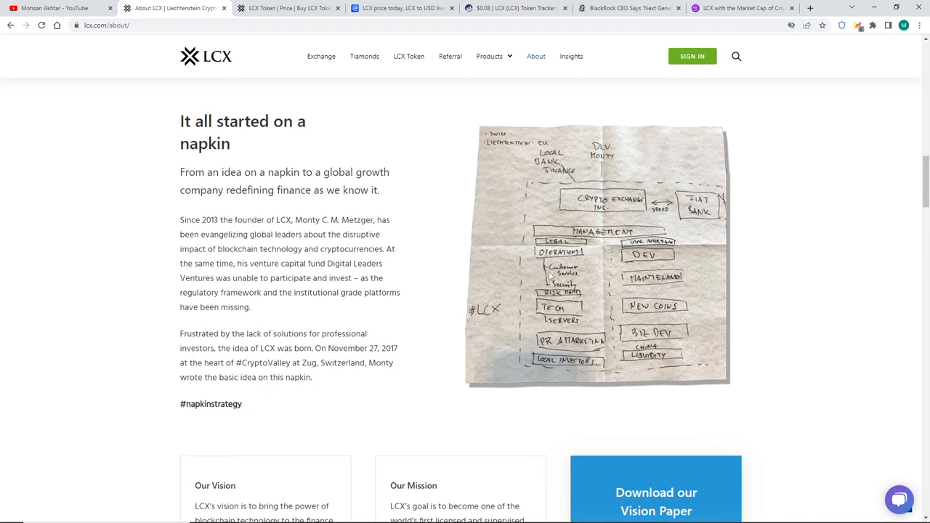
pyautogui.moveTo(595, 186)
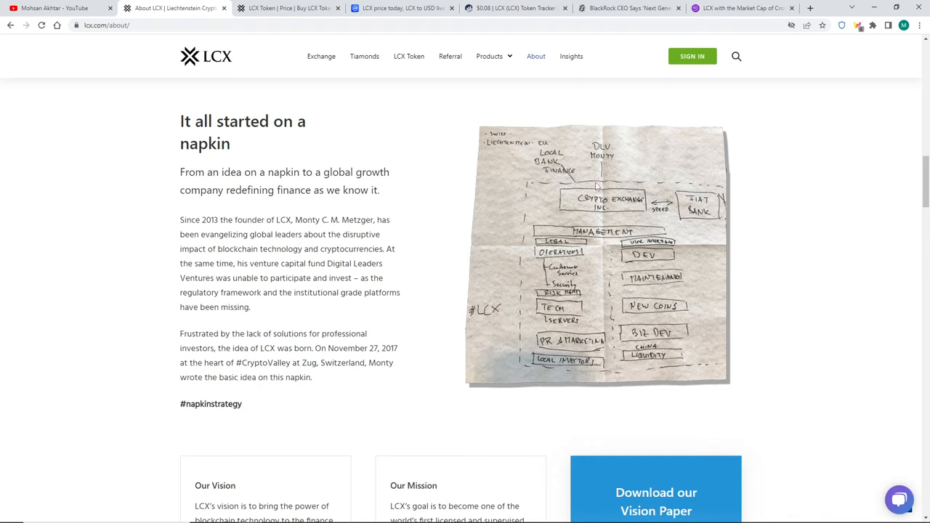
pyautogui.moveTo(631, 215)
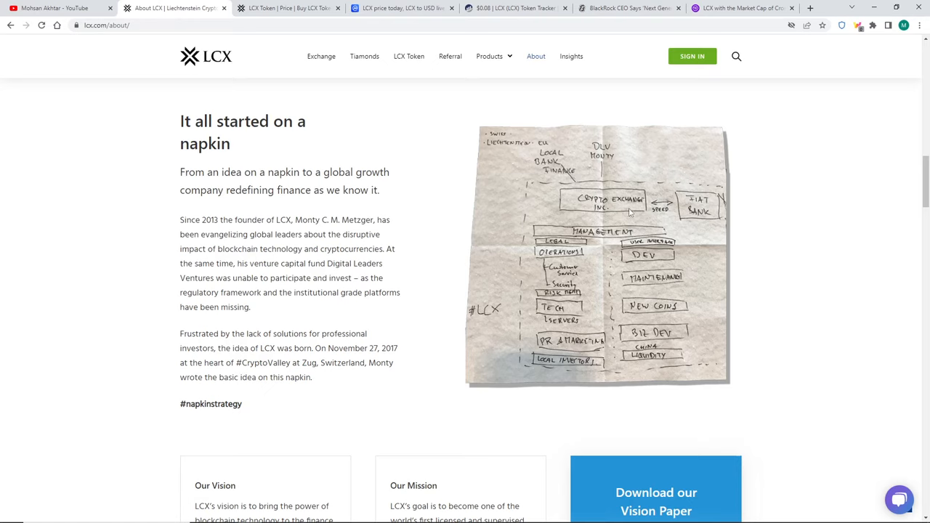
pyautogui.moveTo(705, 220)
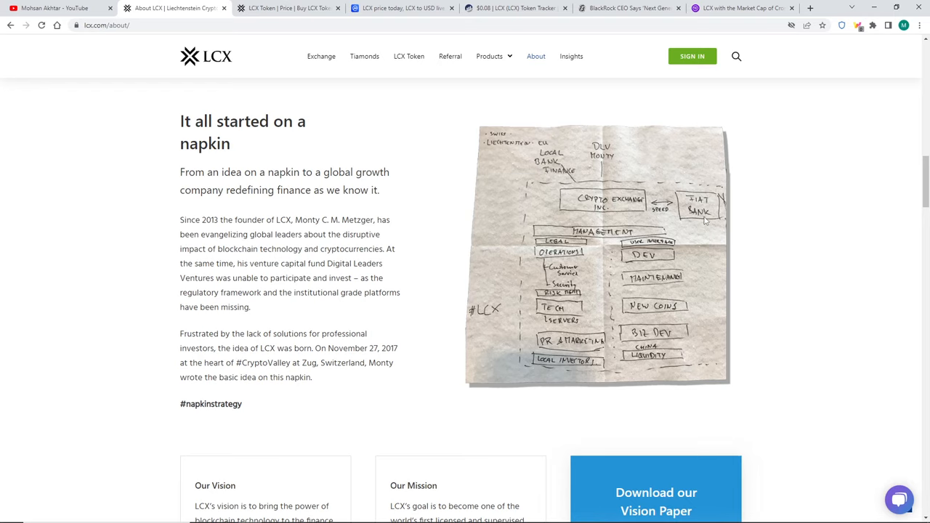
pyautogui.moveTo(642, 245)
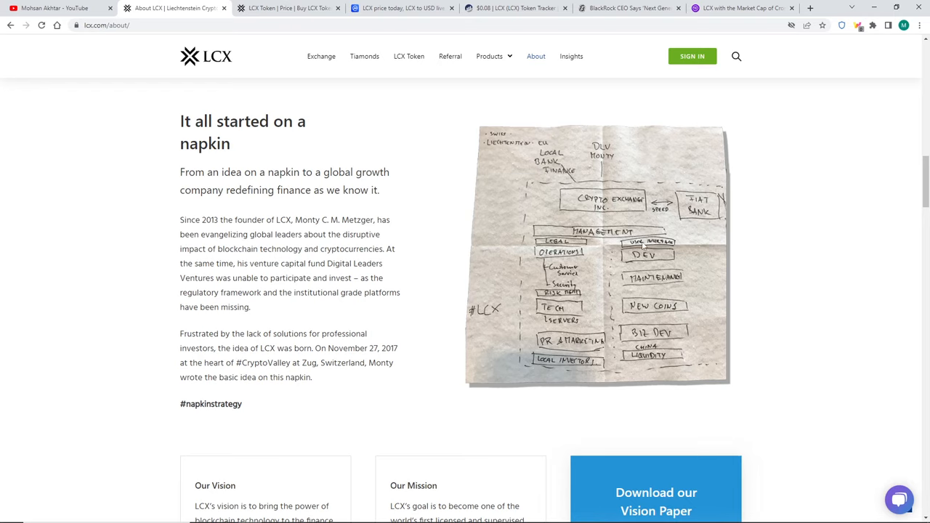
pyautogui.moveTo(575, 299)
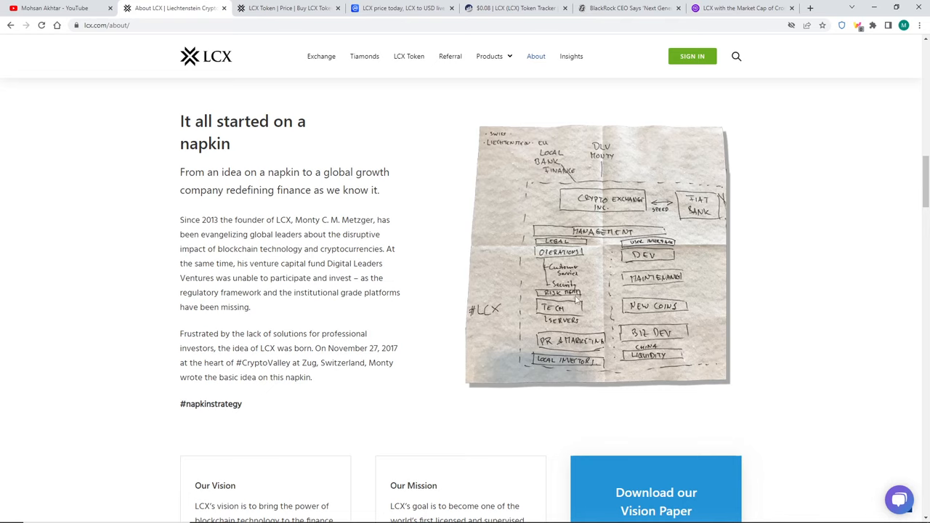
pyautogui.moveTo(651, 273)
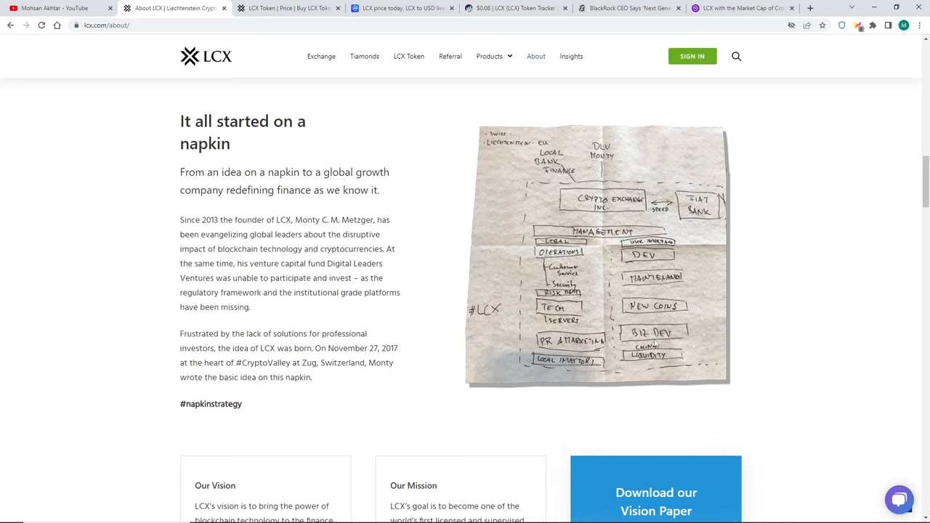
pyautogui.moveTo(659, 365)
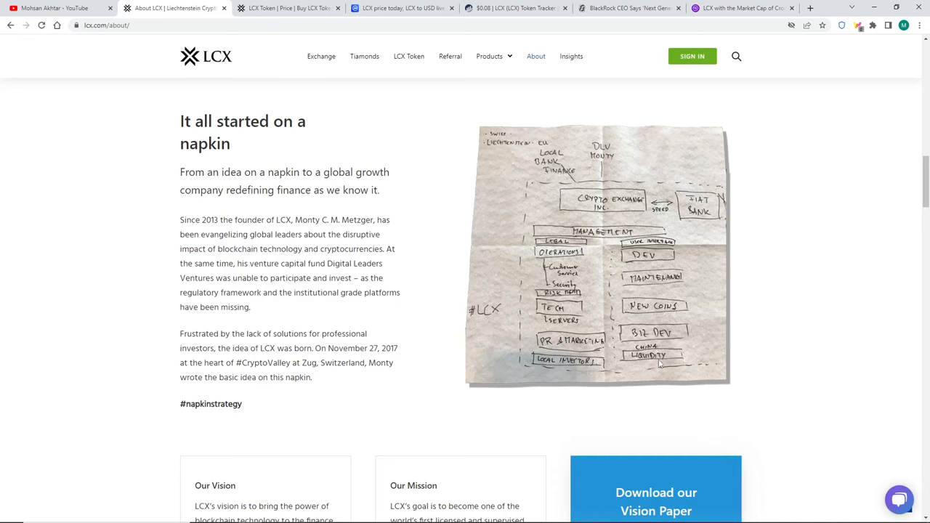
# Scroll to the Disrupt. Innovate. Deliver. ecosystem section describing Terminal, Assets, Exchange, Protocol, Vault and Bank.
pyautogui.scroll(-3)
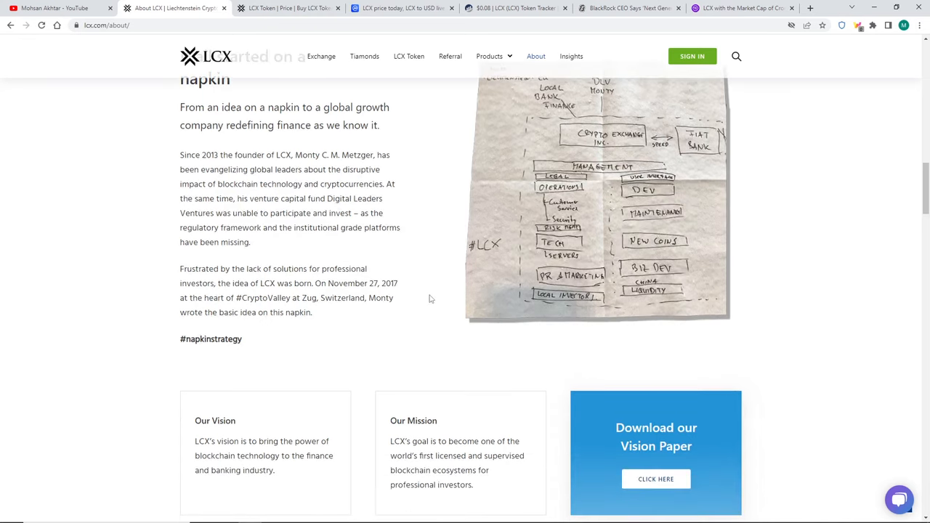
pyautogui.scroll(-3)
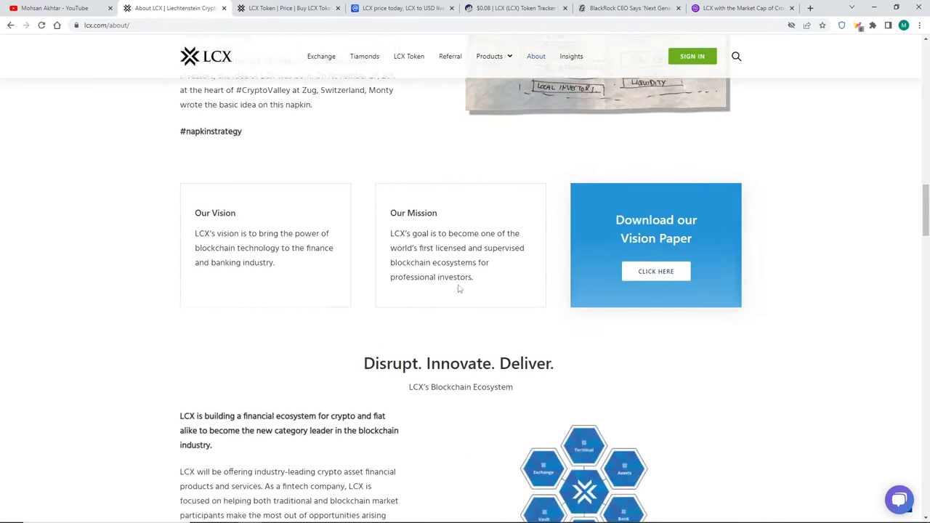
pyautogui.scroll(-3)
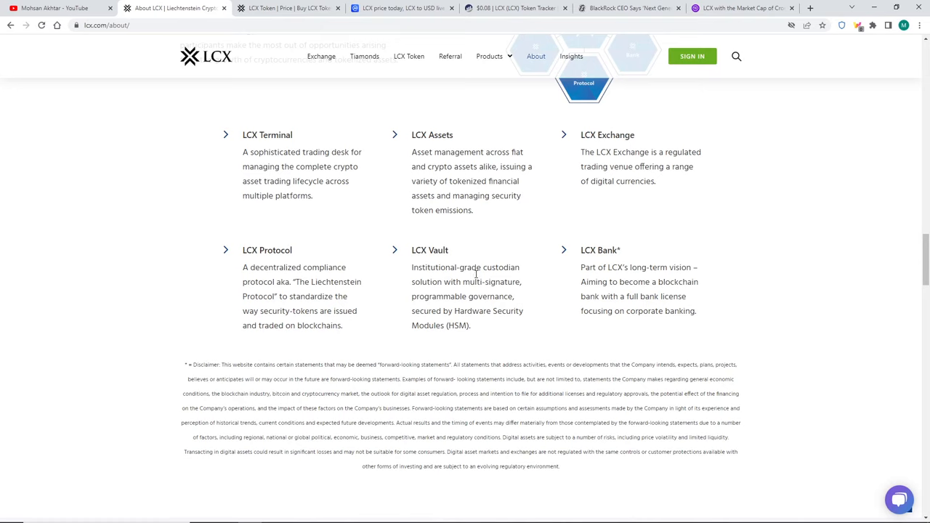
pyautogui.moveTo(474, 273)
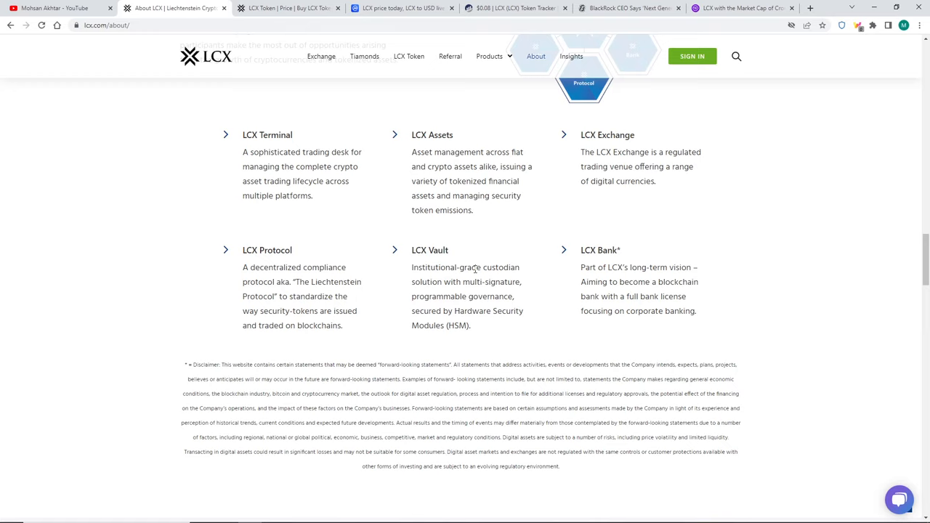
pyautogui.scroll(3)
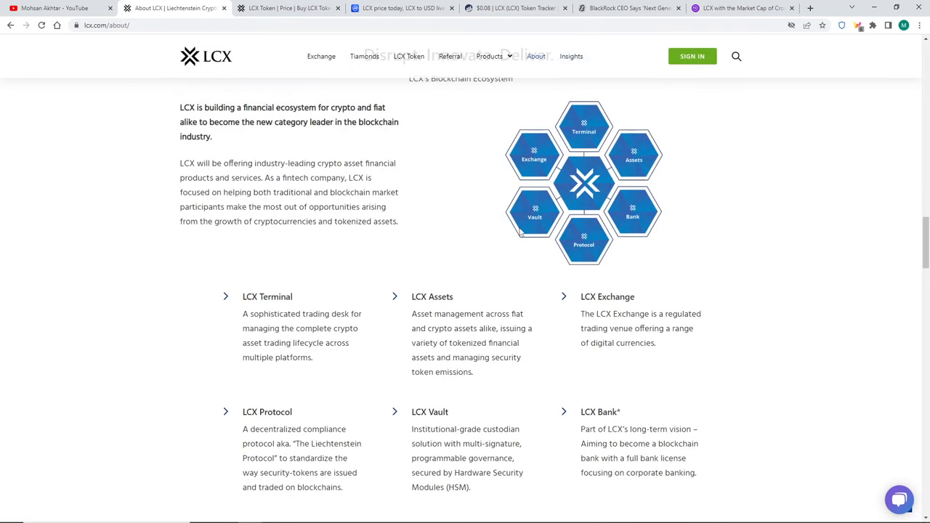
pyautogui.moveTo(529, 227)
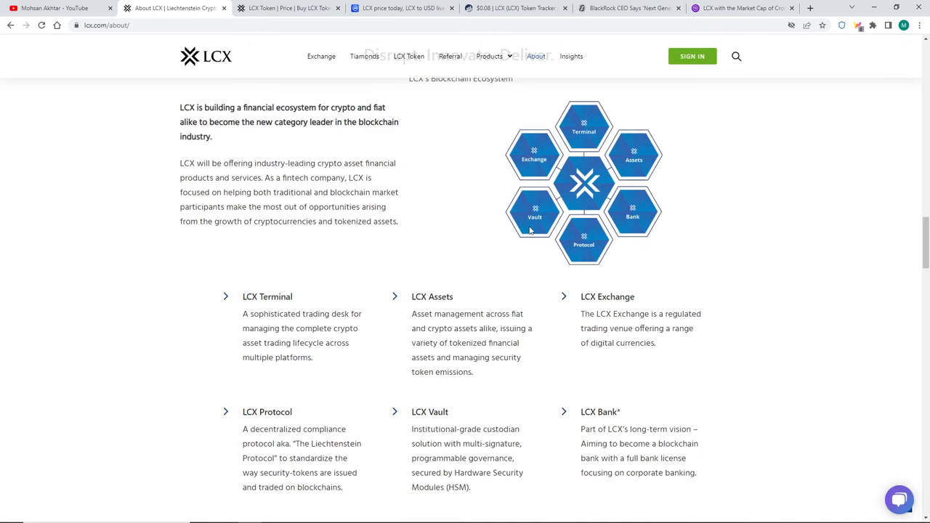
pyautogui.moveTo(532, 230)
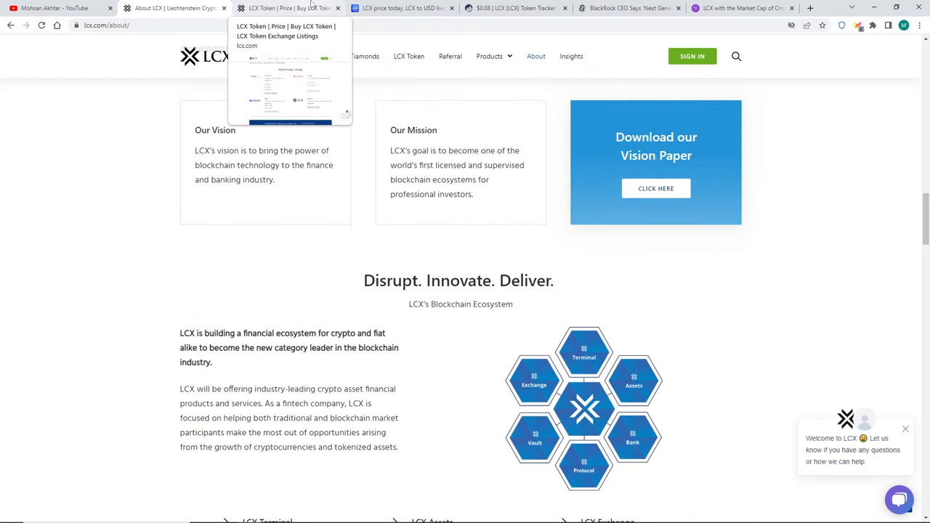
# Show CoinMarketCap's LCX price page and set its chart to the 7-day range.
pyautogui.click(400, 9)
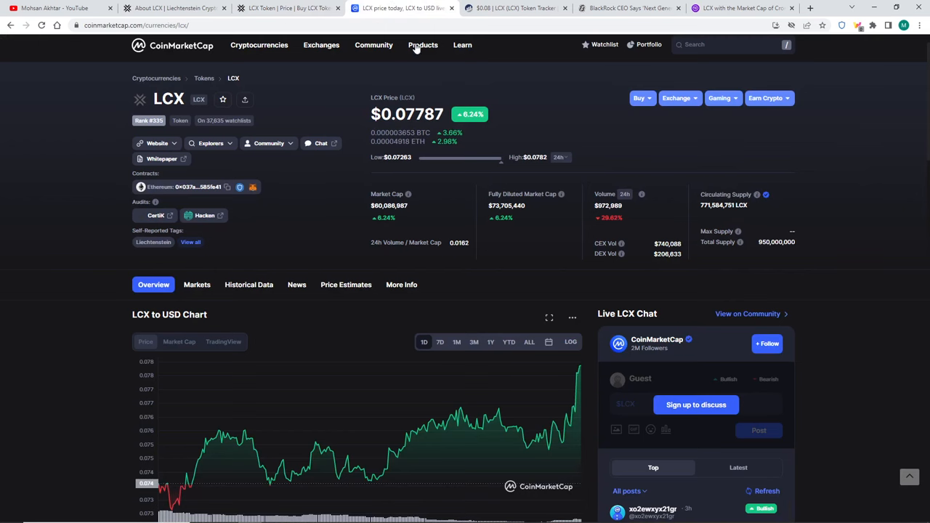
pyautogui.moveTo(550, 300)
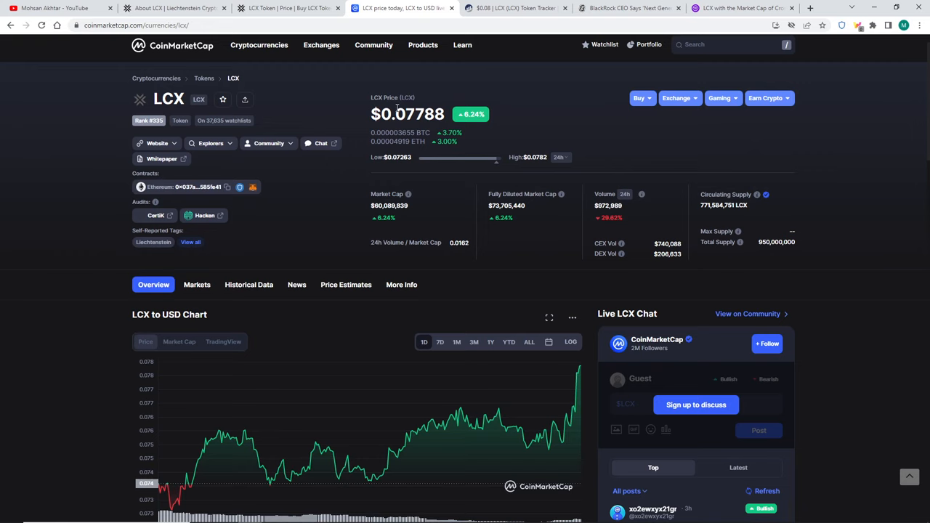
pyautogui.moveTo(183, 485)
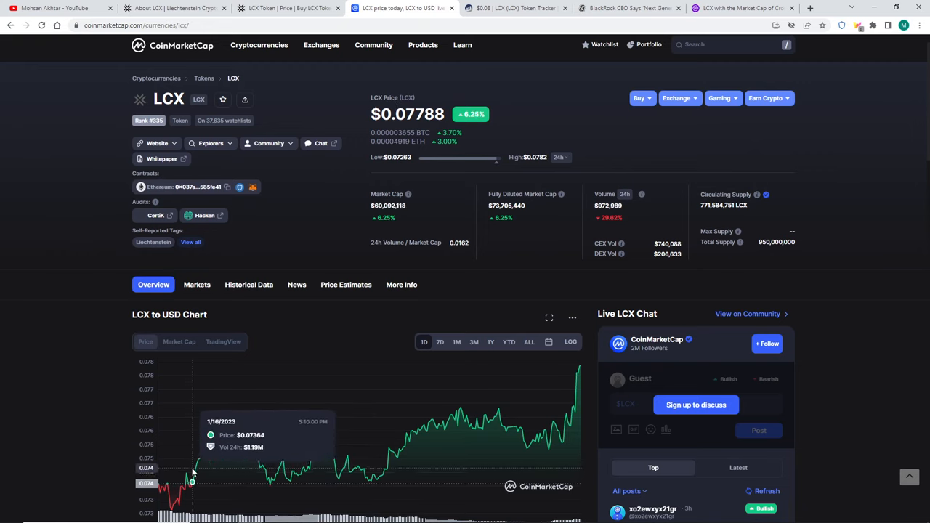
pyautogui.moveTo(315, 438)
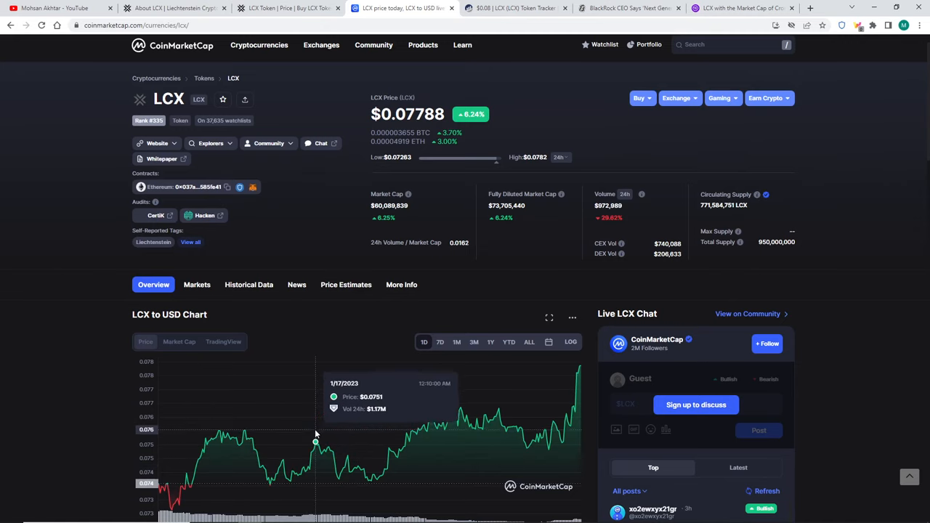
pyautogui.moveTo(270, 432)
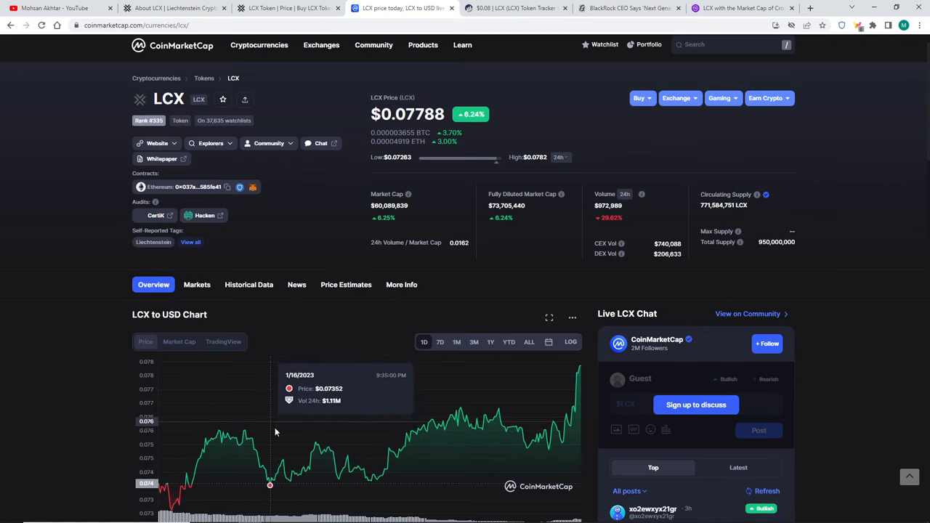
pyautogui.click(440, 341)
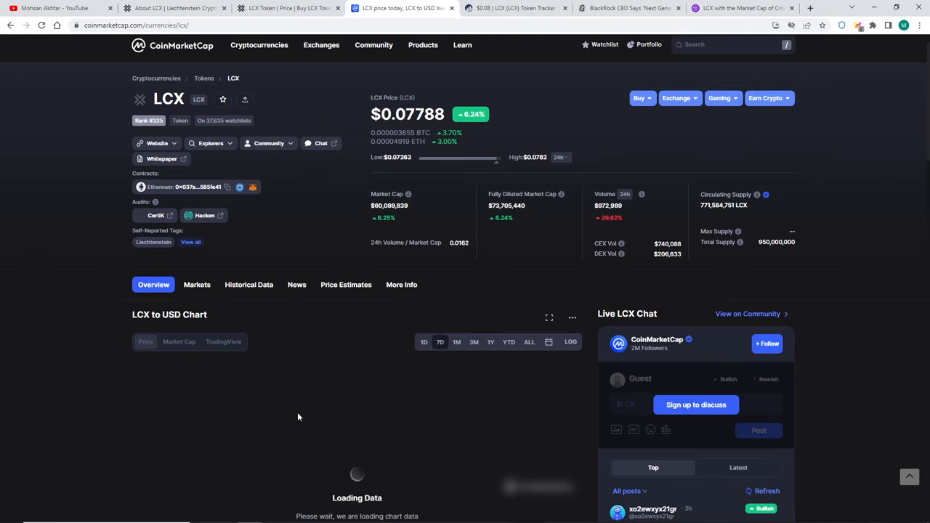
# Review the 7D chart and market cap/supply stats, then bring up LCX's Markets listing.
pyautogui.scroll(-3)
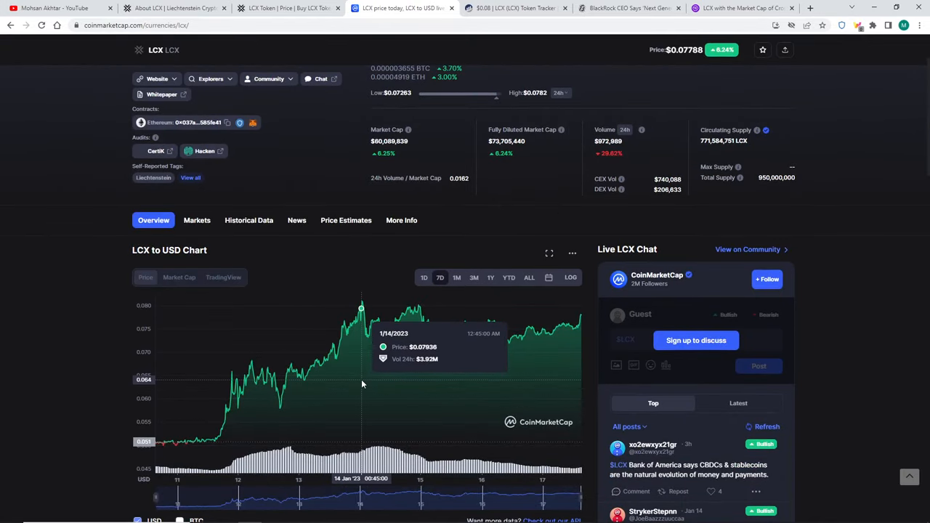
pyautogui.moveTo(483, 165)
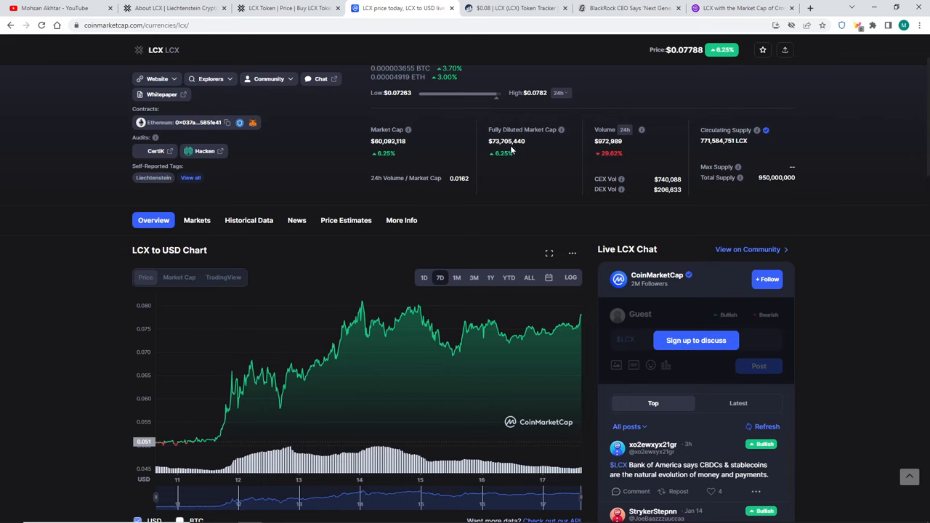
pyautogui.moveTo(574, 169)
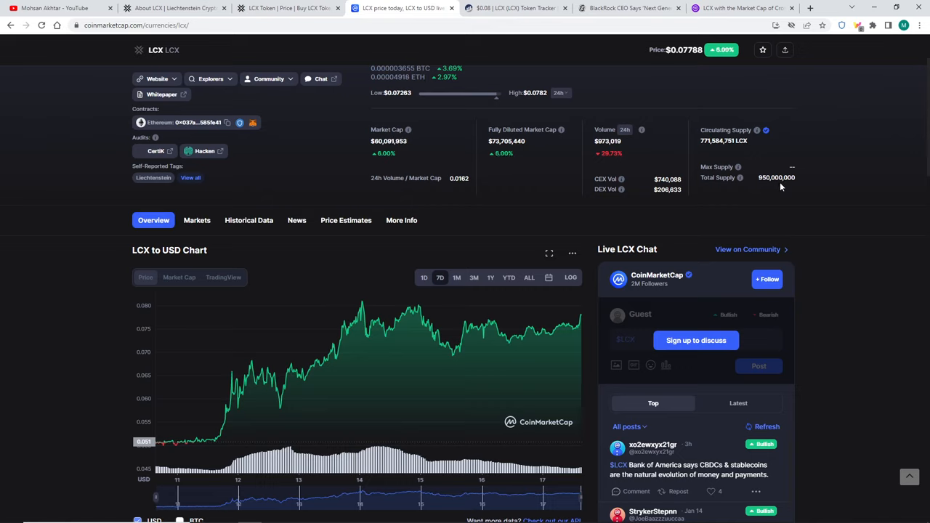
pyautogui.moveTo(715, 150)
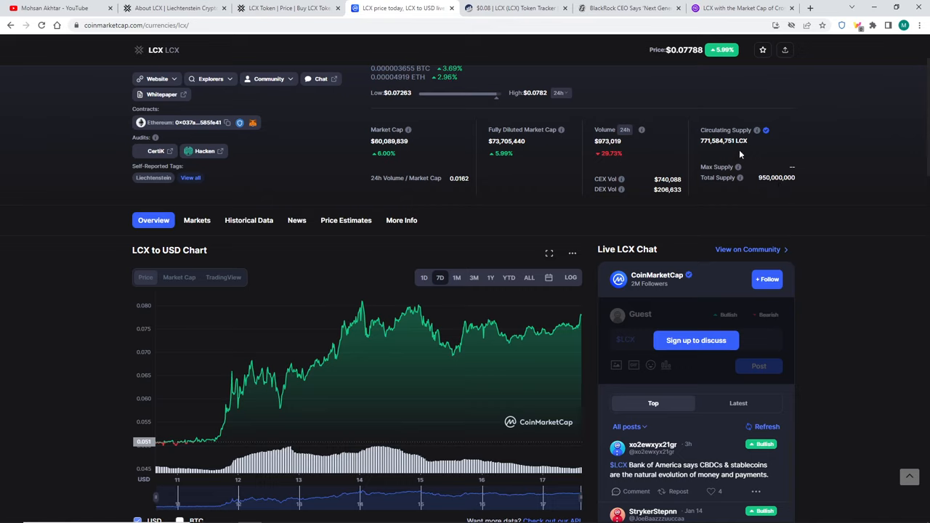
pyautogui.scroll(-3)
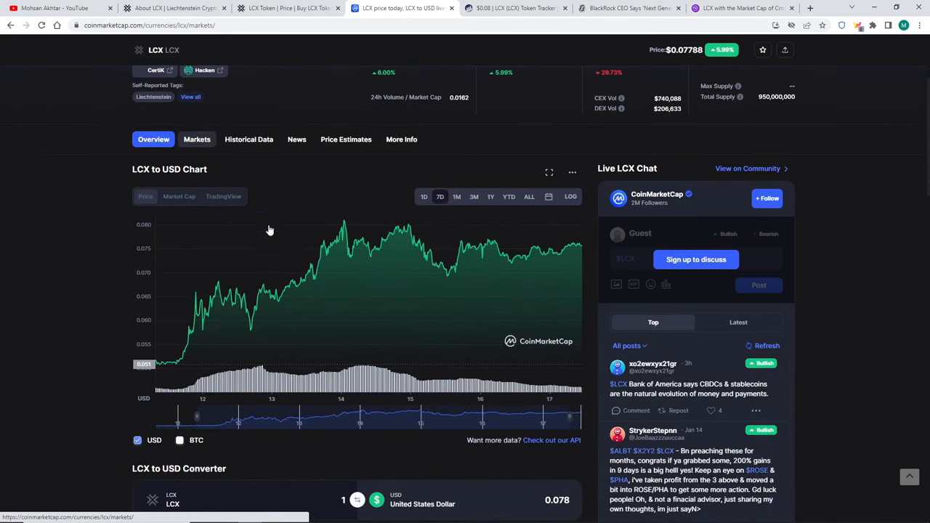
pyautogui.click(198, 139)
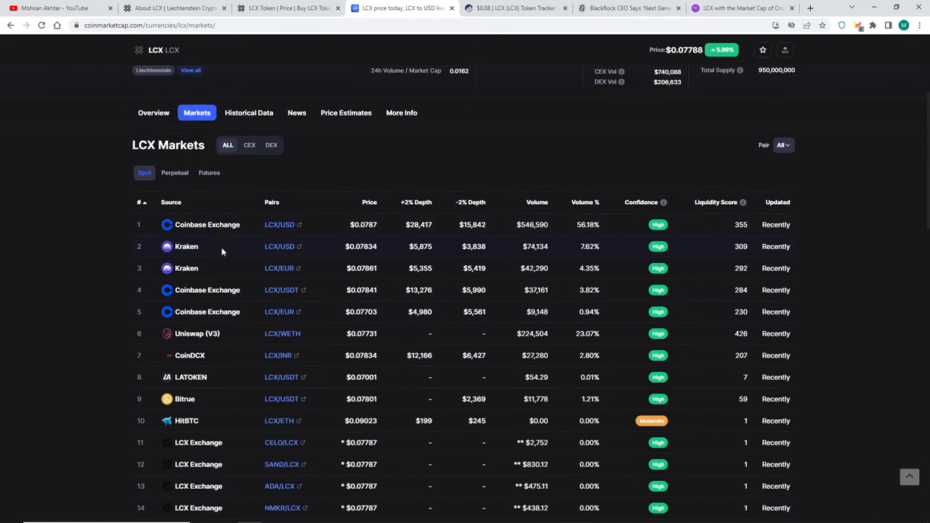
# Scroll through the LCX spot markets table and move to the LCX token tracker on Etherscan.
pyautogui.scroll(-3)
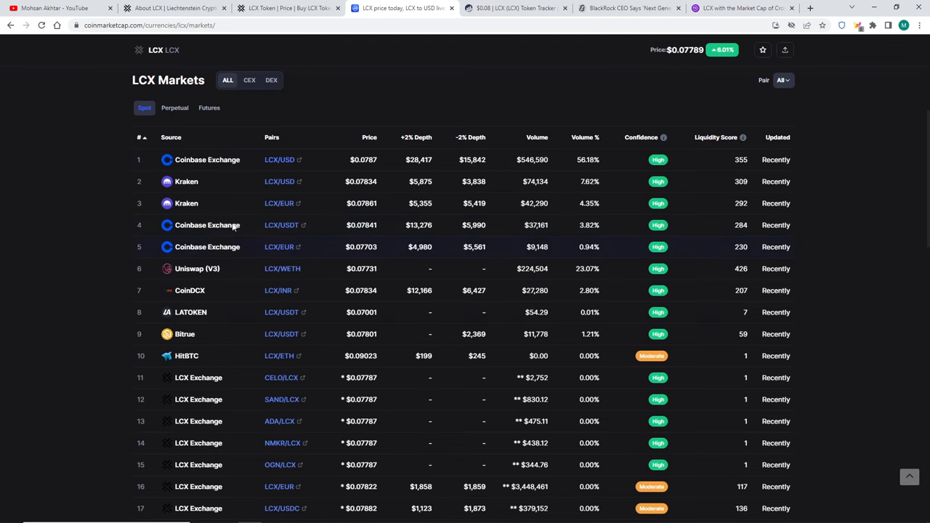
pyautogui.moveTo(234, 211)
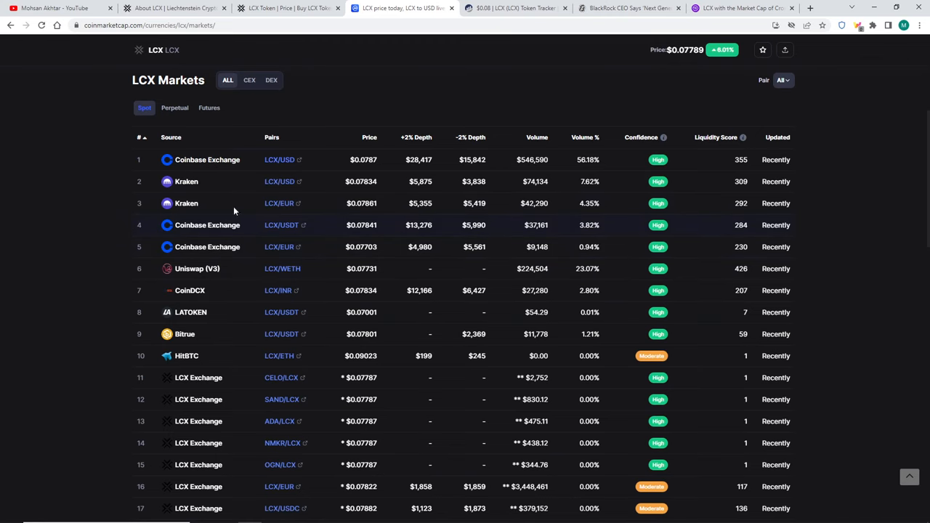
pyautogui.scroll(-3)
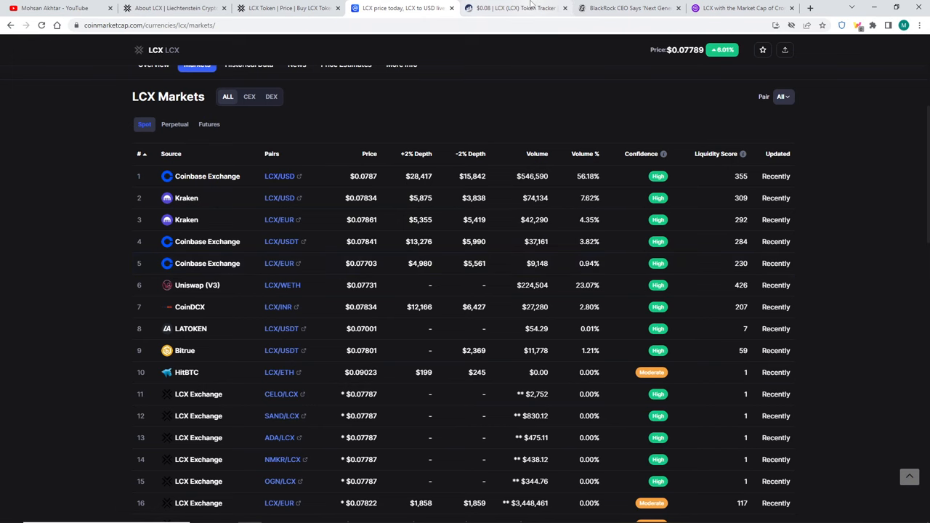
pyautogui.click(516, 9)
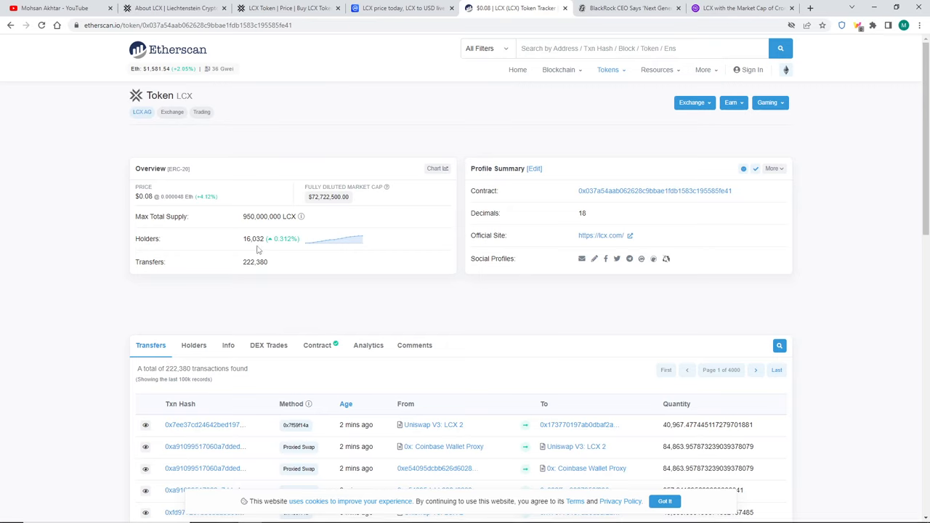
pyautogui.moveTo(313, 240)
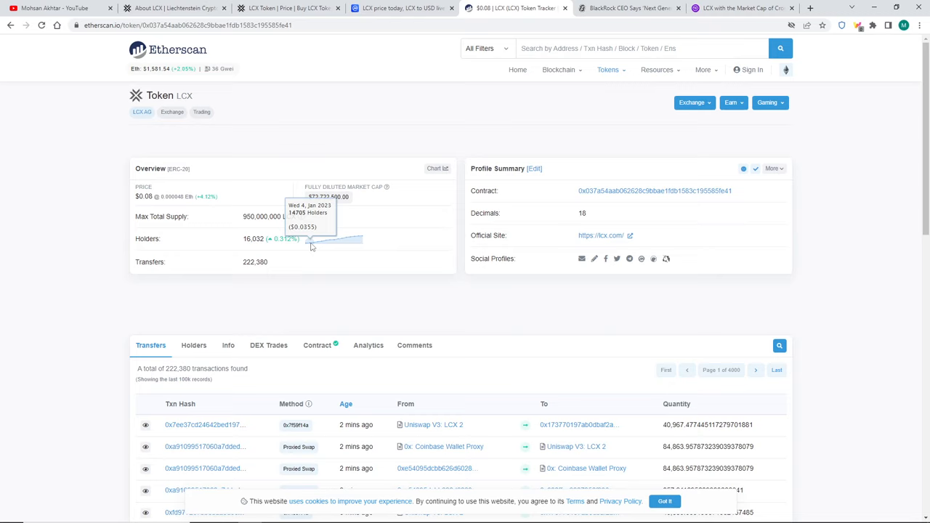
pyautogui.moveTo(314, 244)
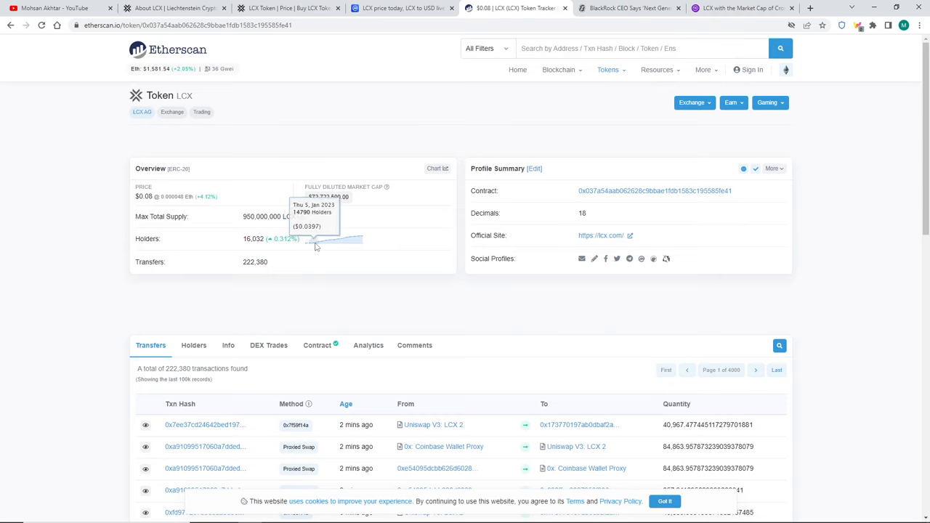
pyautogui.moveTo(326, 247)
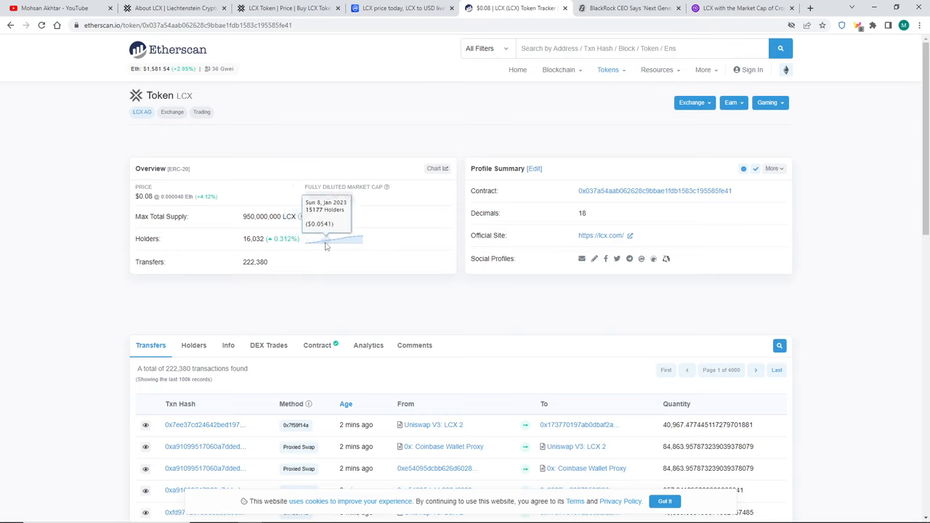
pyautogui.moveTo(319, 240)
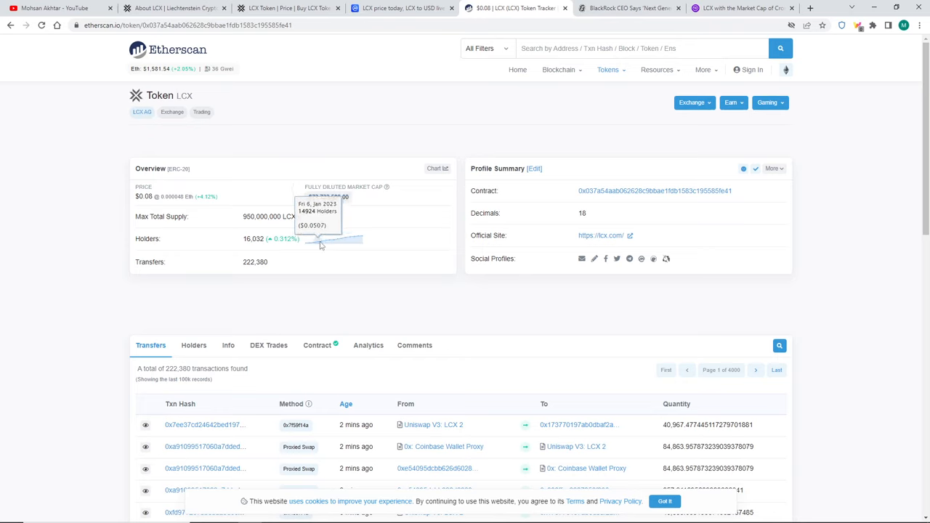
pyautogui.moveTo(340, 241)
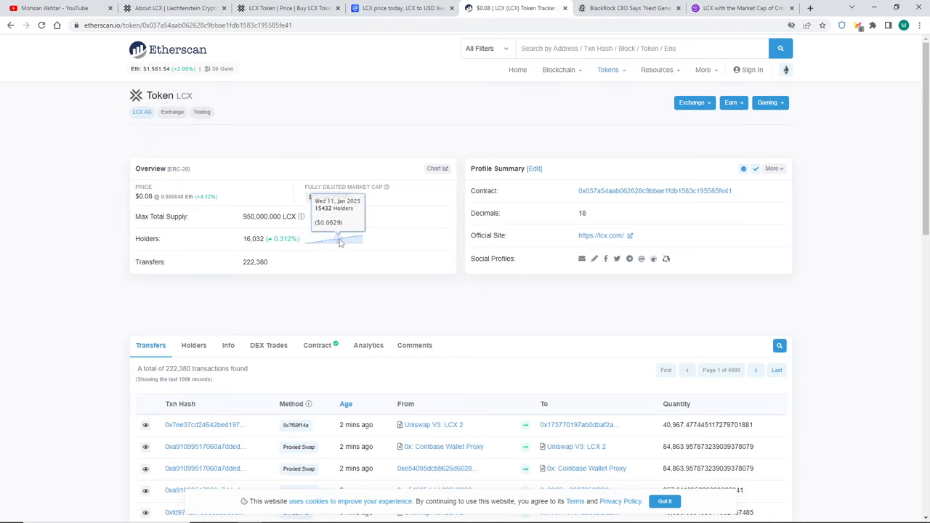
pyautogui.moveTo(352, 242)
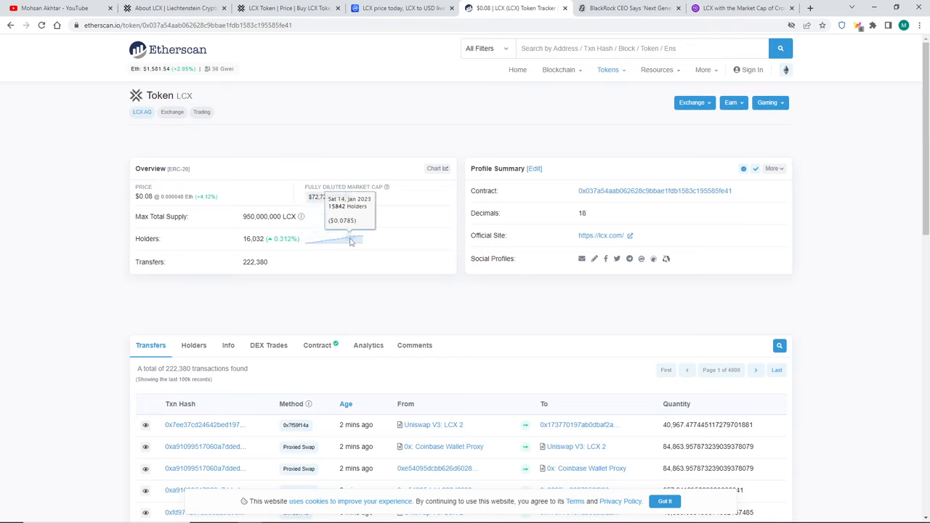
# Scroll past the holders chart to the LCX Transfers table with recent Uniswap and Coinbase swaps.
pyautogui.scroll(-3)
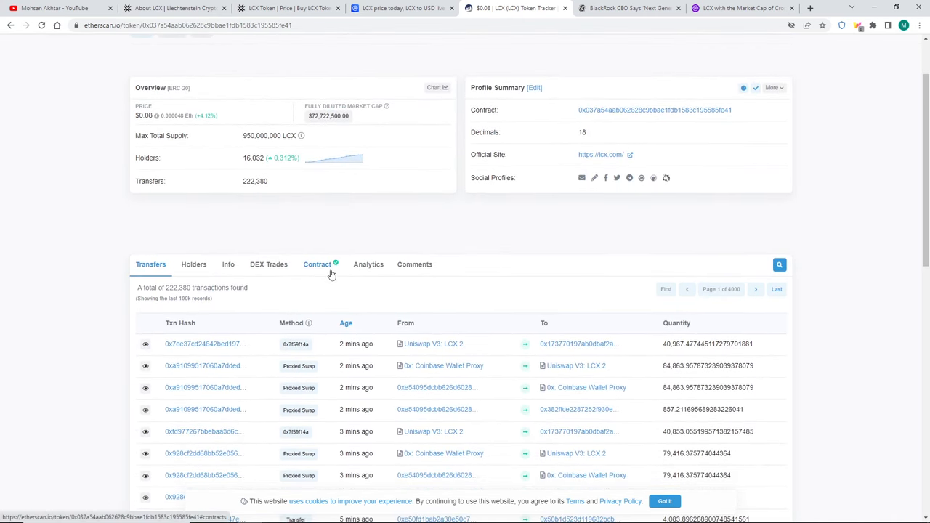
pyautogui.scroll(-3)
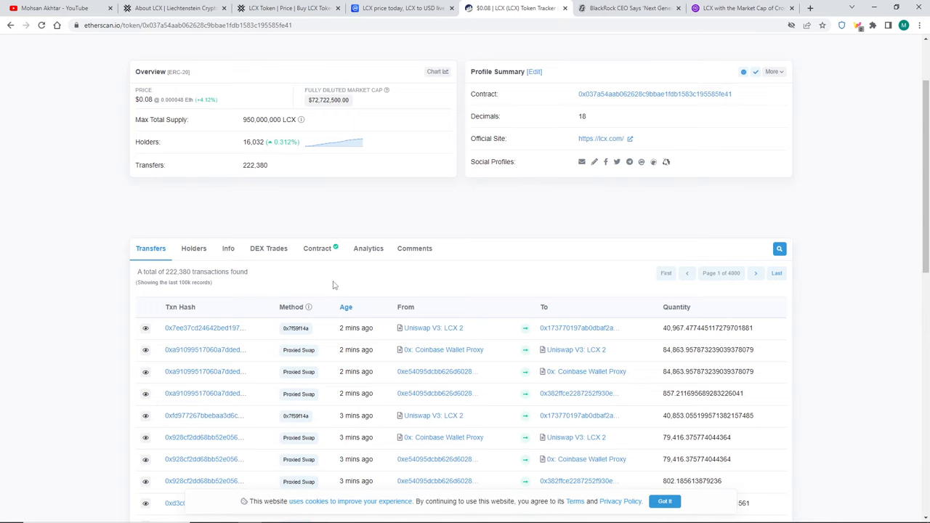
# Review the LCX top holders list on Etherscan, led by the LCX Company Reserve at about 10.5%, then move to the Decrypt BlackRock article.
pyautogui.click(193, 248)
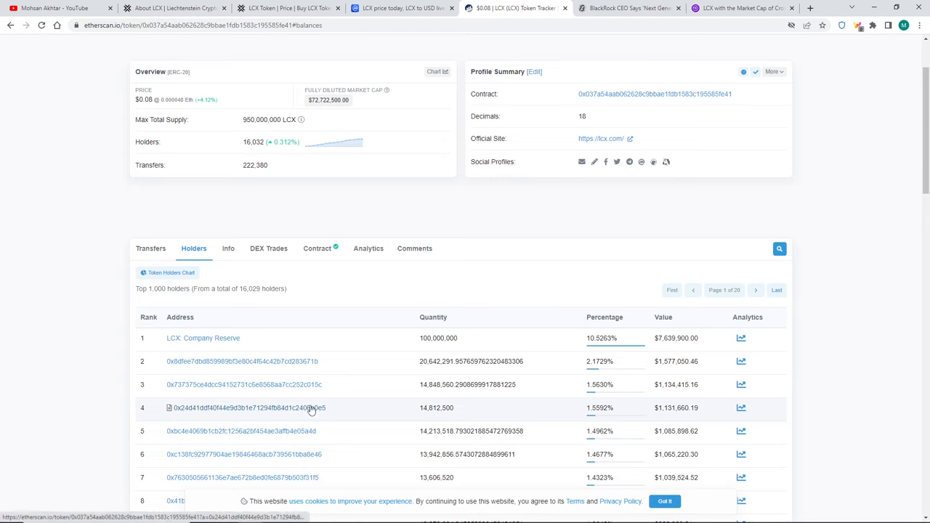
pyautogui.moveTo(311, 409)
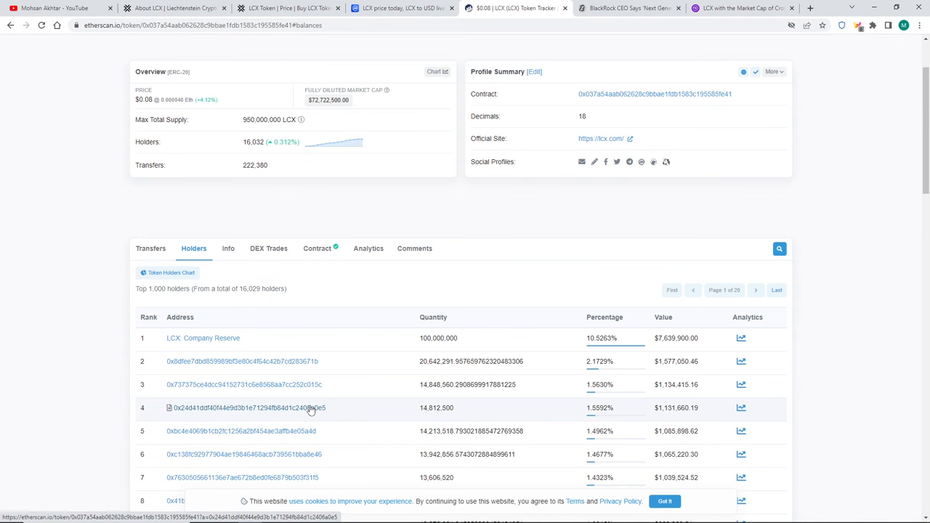
pyautogui.scroll(-3)
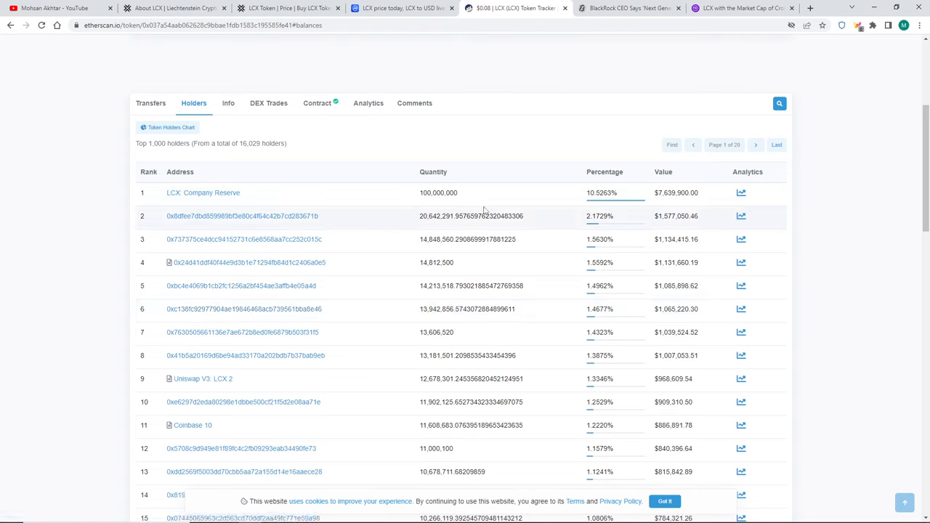
pyautogui.moveTo(615, 206)
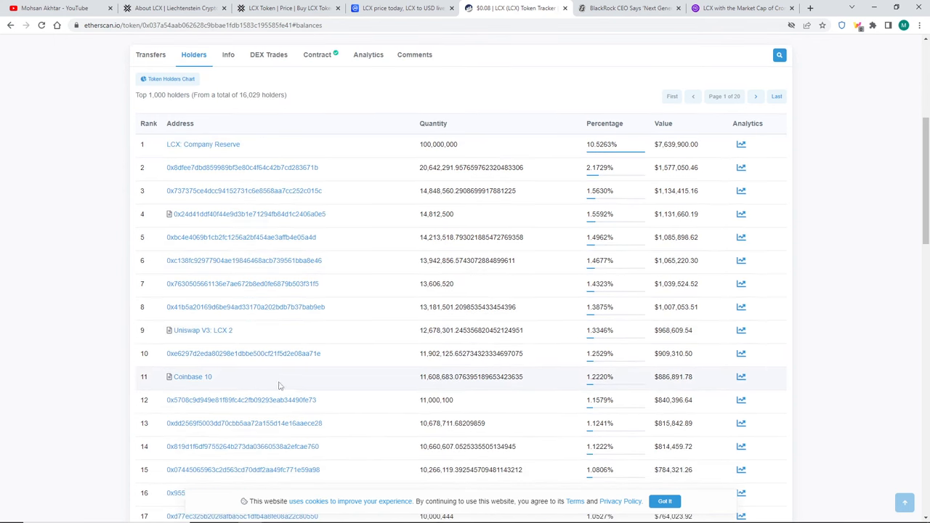
pyautogui.scroll(-3)
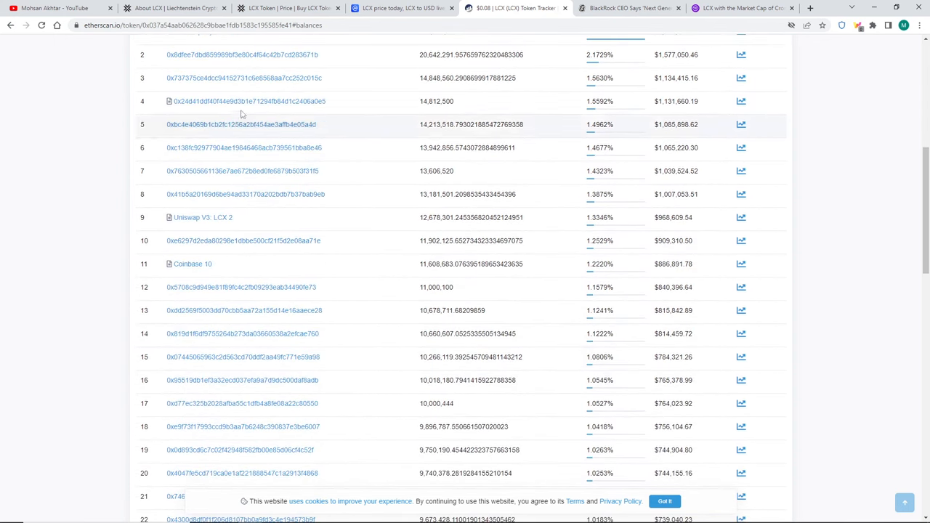
pyautogui.scroll(-3)
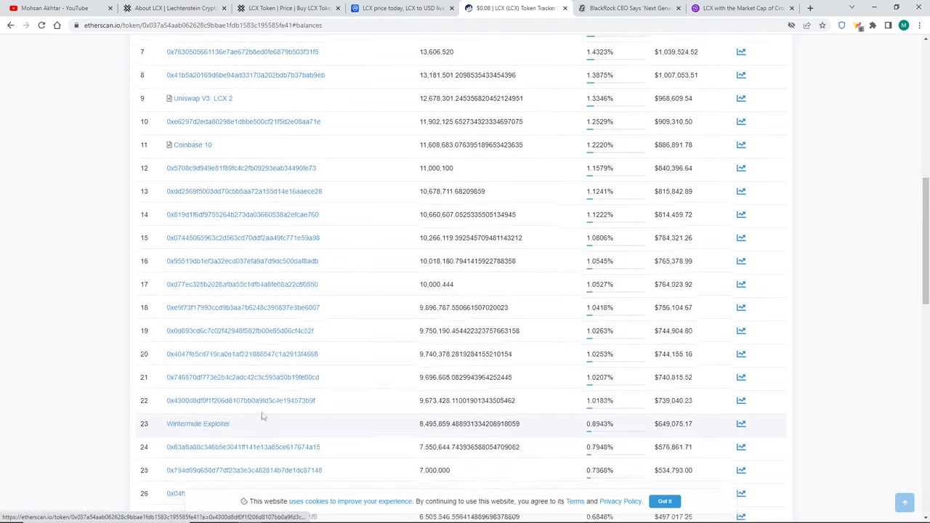
pyautogui.scroll(-3)
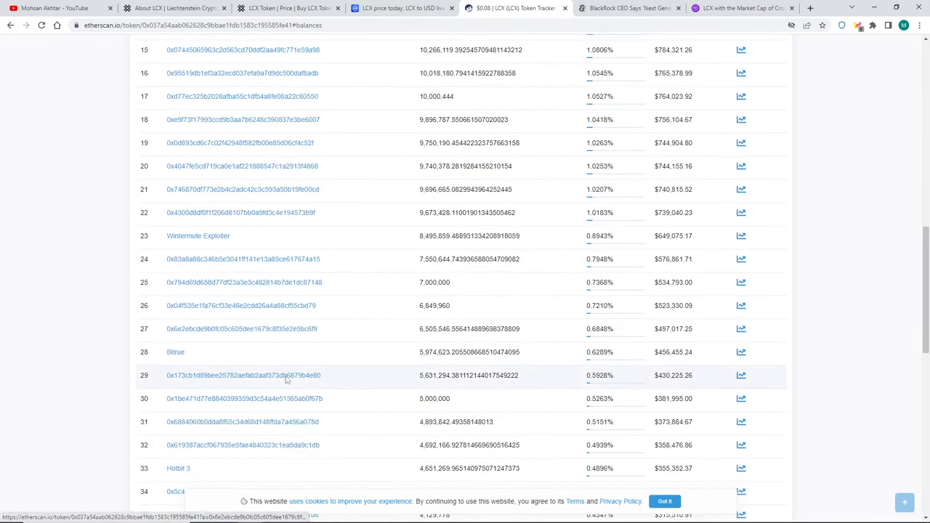
pyautogui.click(628, 9)
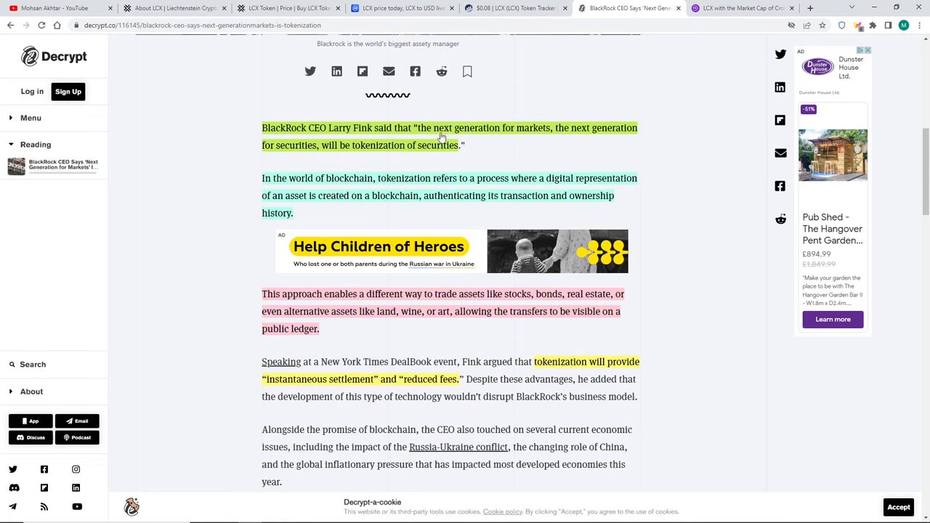
pyautogui.moveTo(316, 148)
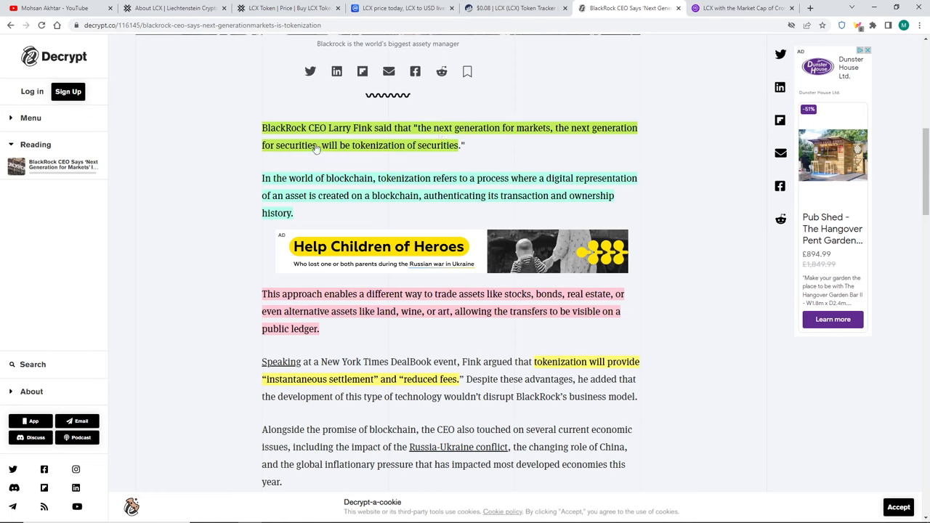
pyautogui.moveTo(433, 157)
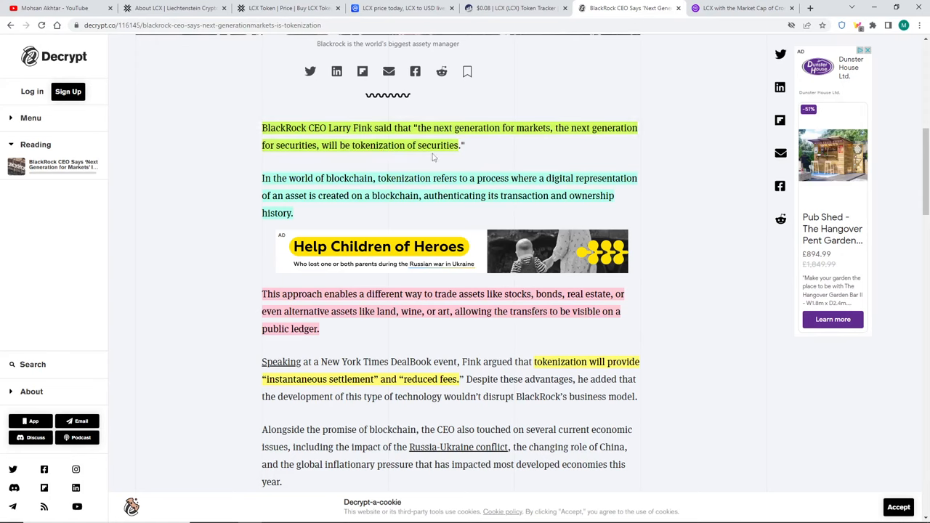
pyautogui.moveTo(410, 188)
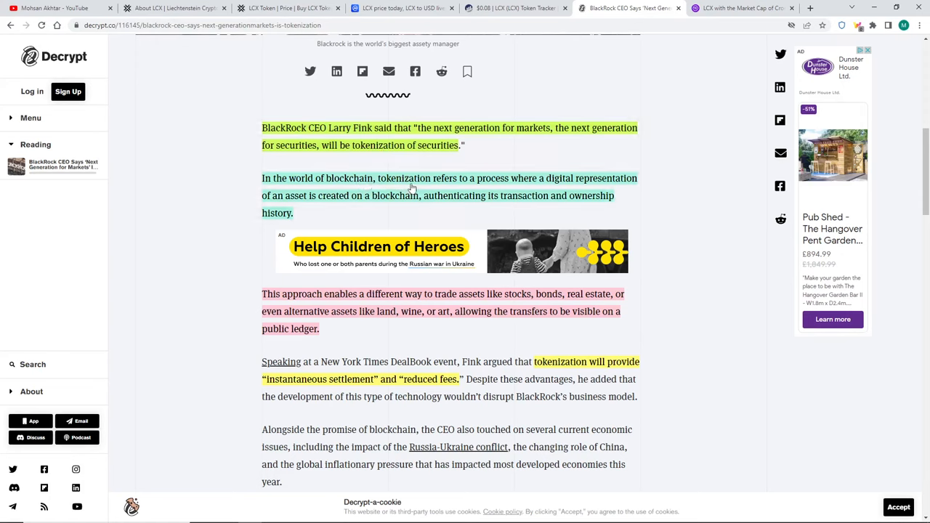
pyautogui.moveTo(541, 197)
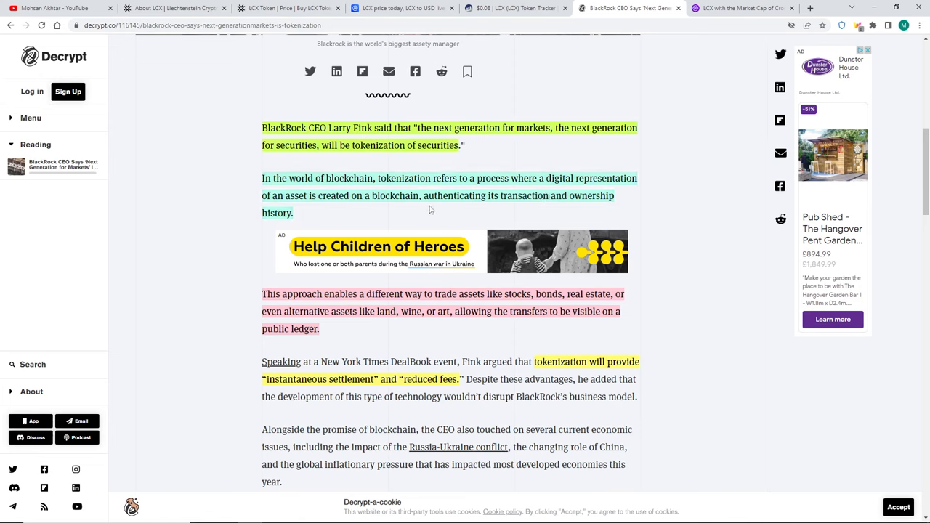
pyautogui.moveTo(570, 212)
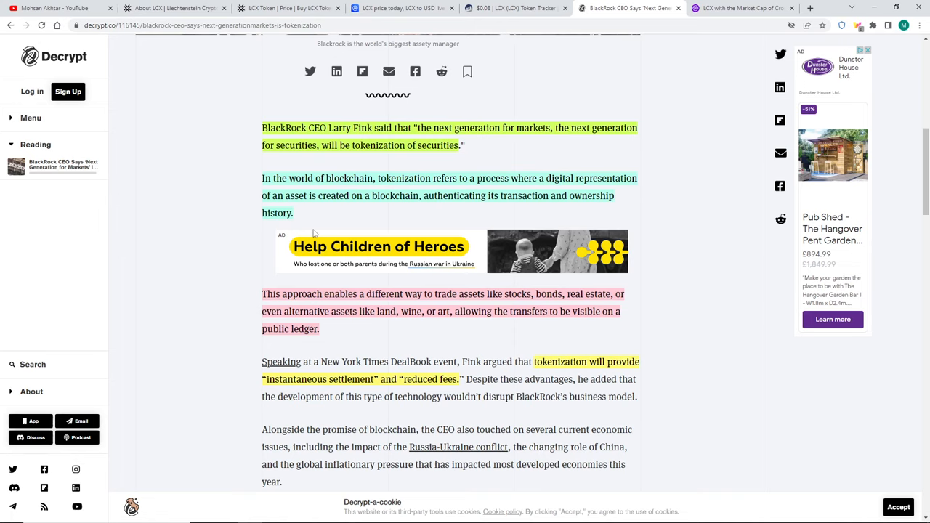
# Read the Decrypt article on Larry Fink's tokenization views, then return to the CoinMarketCap LCX markets listing.
pyautogui.scroll(-3)
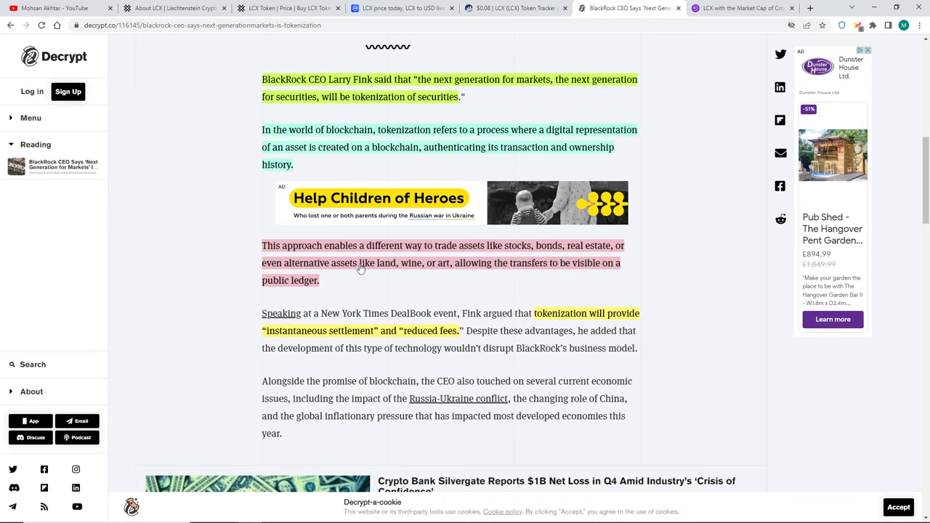
pyautogui.moveTo(425, 253)
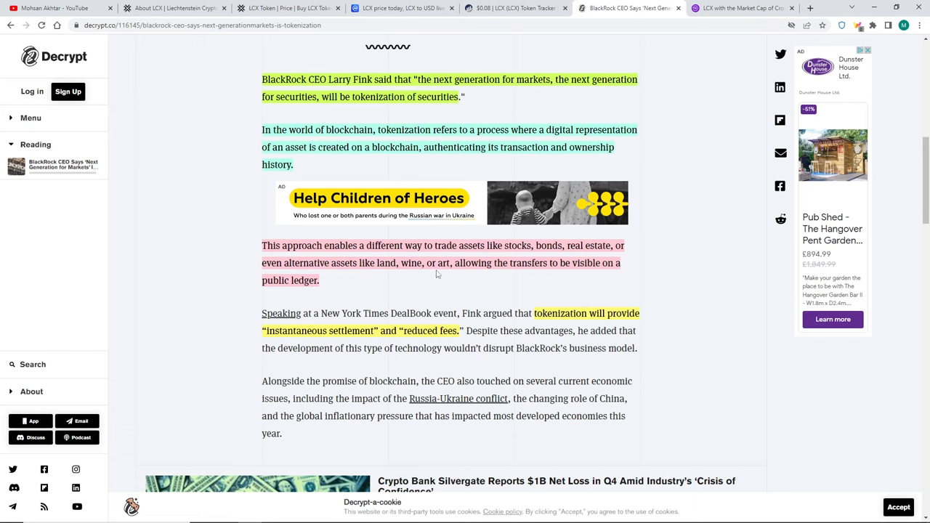
pyautogui.moveTo(560, 262)
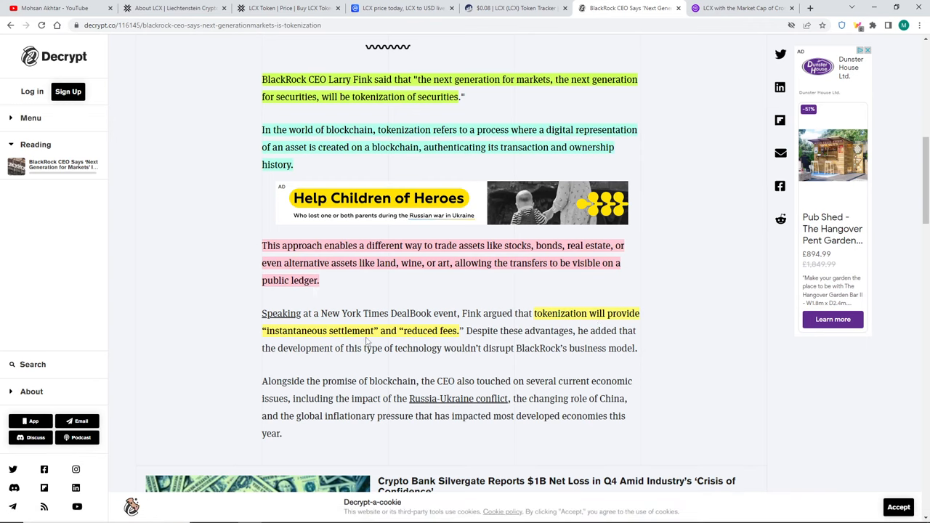
pyautogui.moveTo(507, 346)
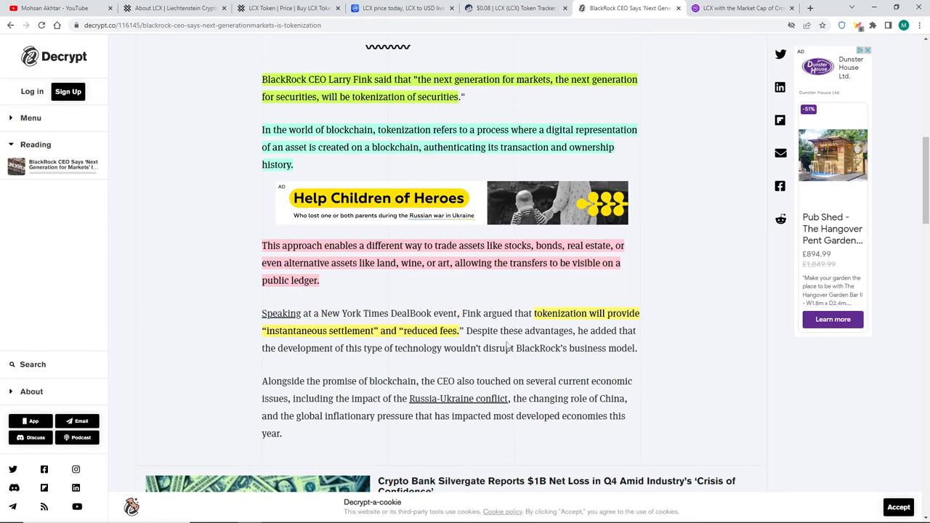
pyautogui.moveTo(344, 363)
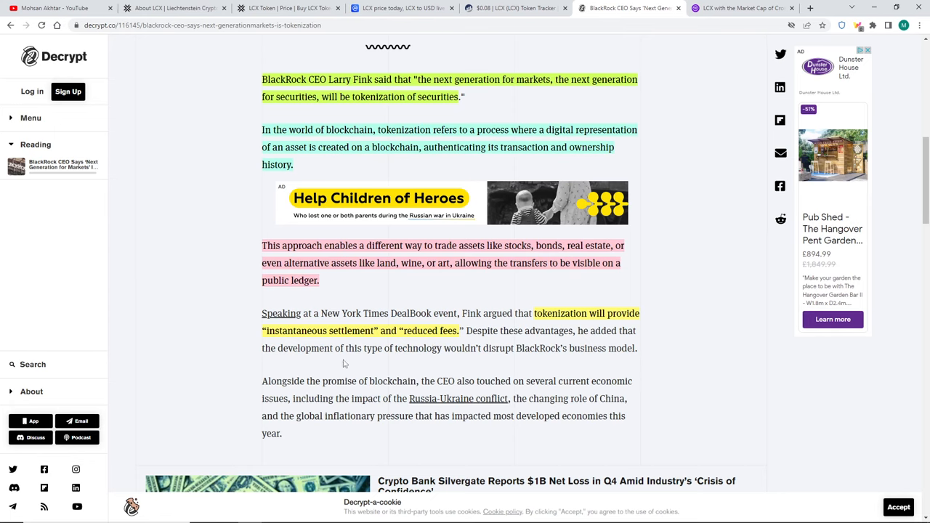
pyautogui.moveTo(493, 358)
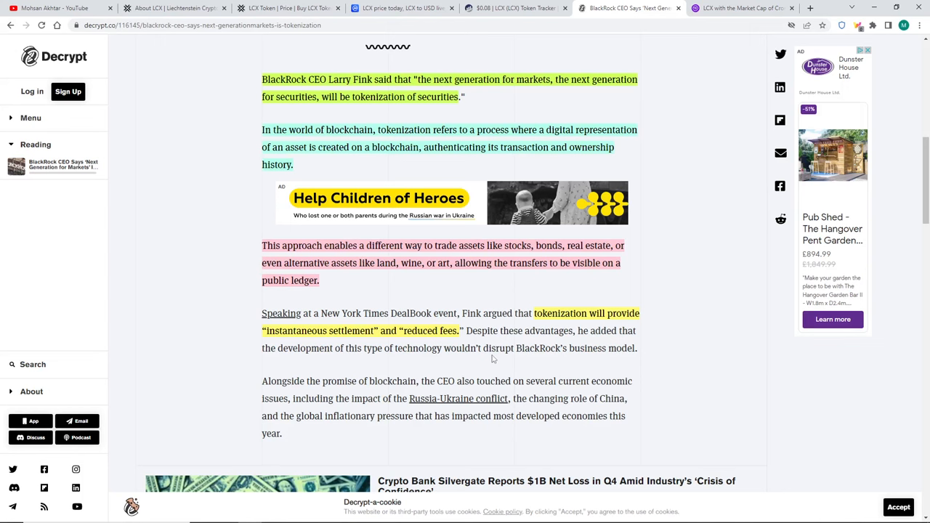
pyautogui.moveTo(564, 364)
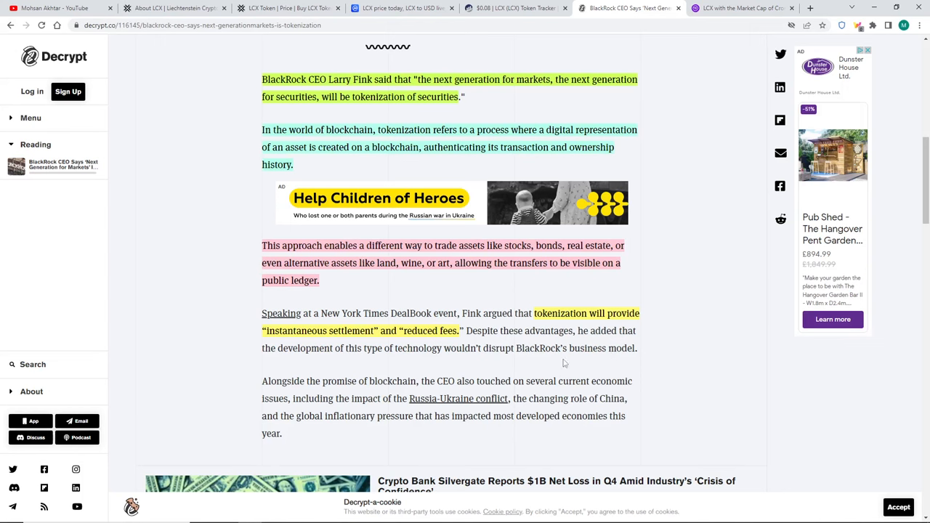
pyautogui.scroll(-3)
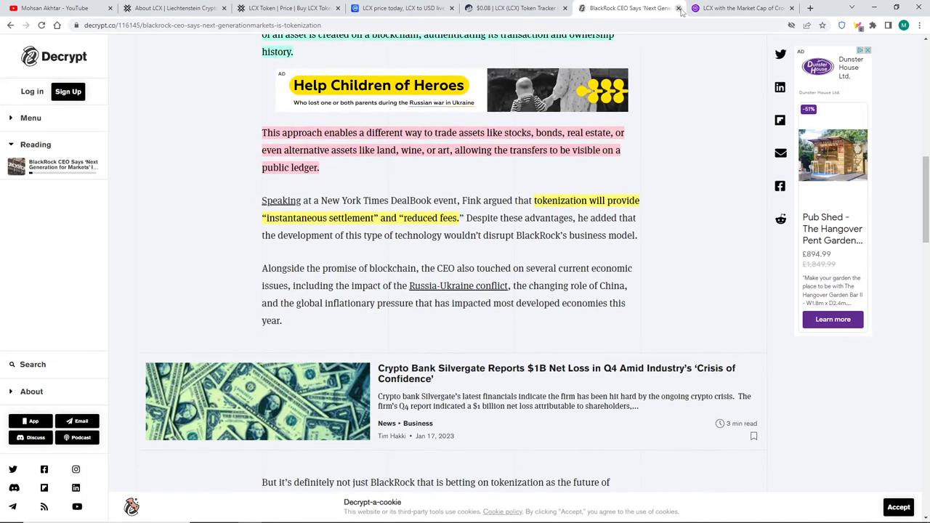
pyautogui.click(628, 8)
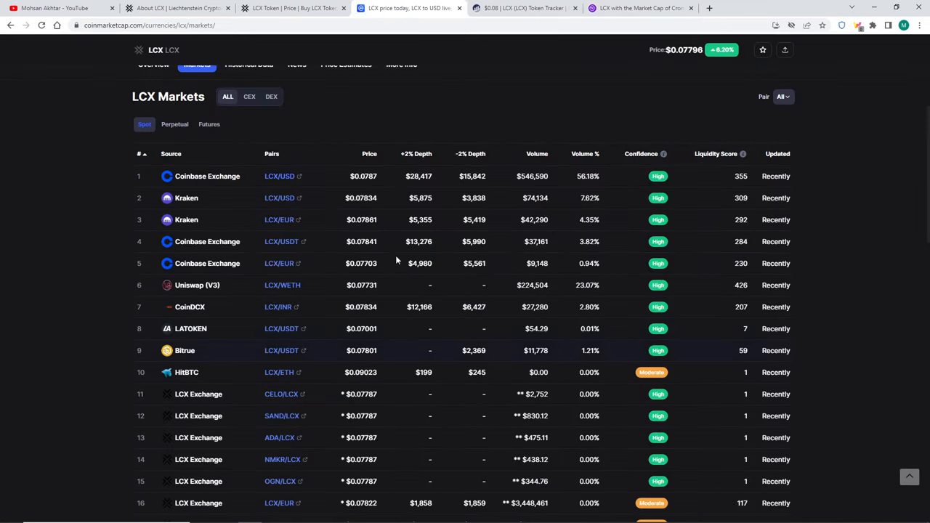
# View the LCX overview on CoinMarketCap with its $0.07797 price and all-time chart peaking near $0.40 in November 2021.
pyautogui.scroll(3)
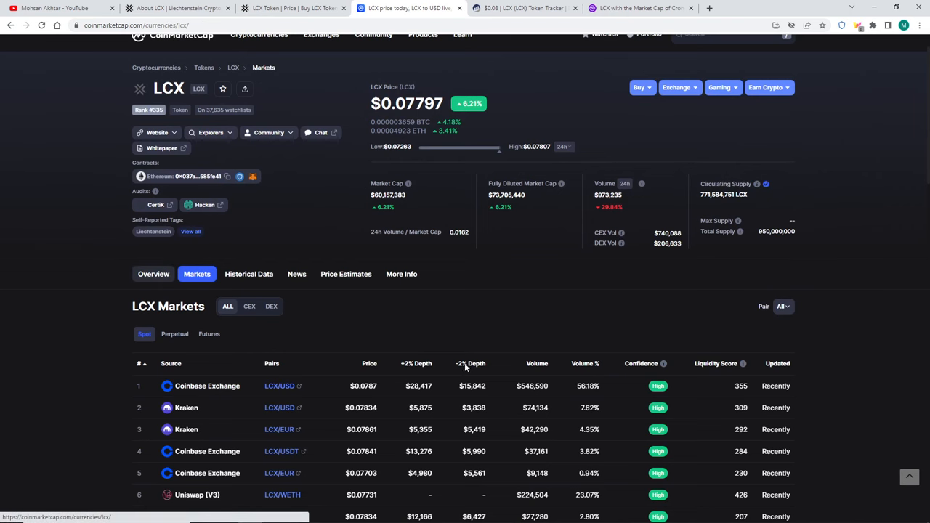
pyautogui.click(154, 273)
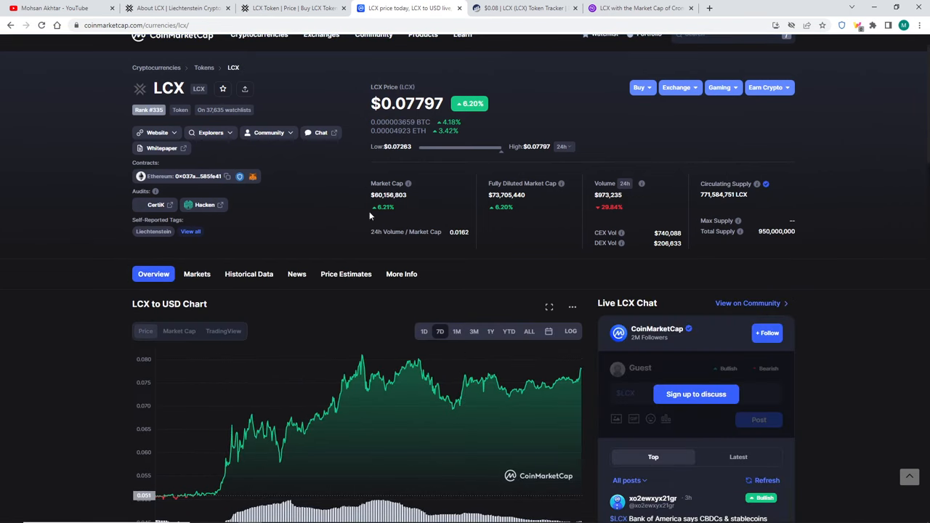
pyautogui.scroll(-3)
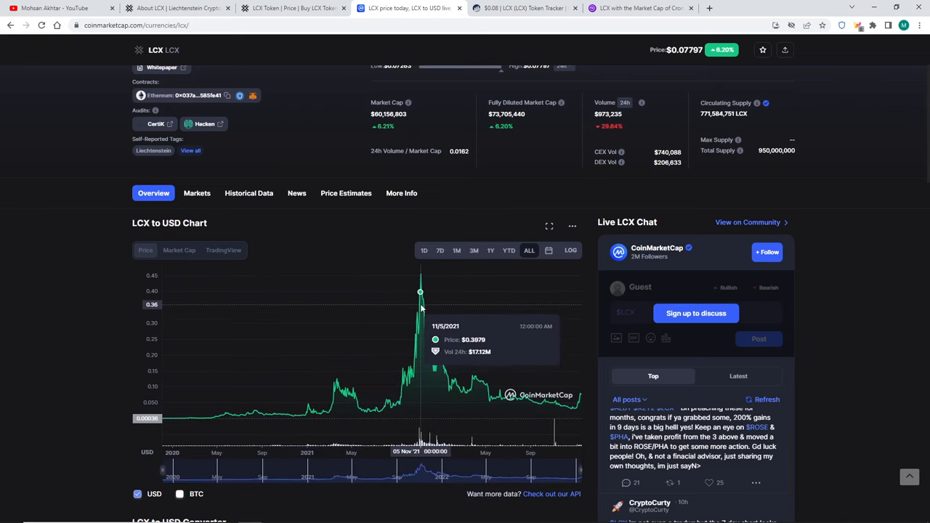
pyautogui.moveTo(419, 305)
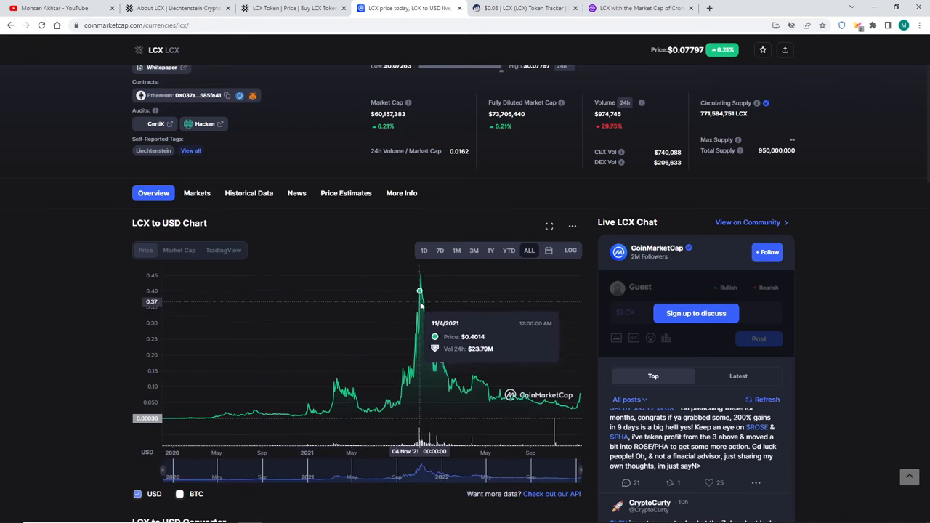
pyautogui.moveTo(420, 301)
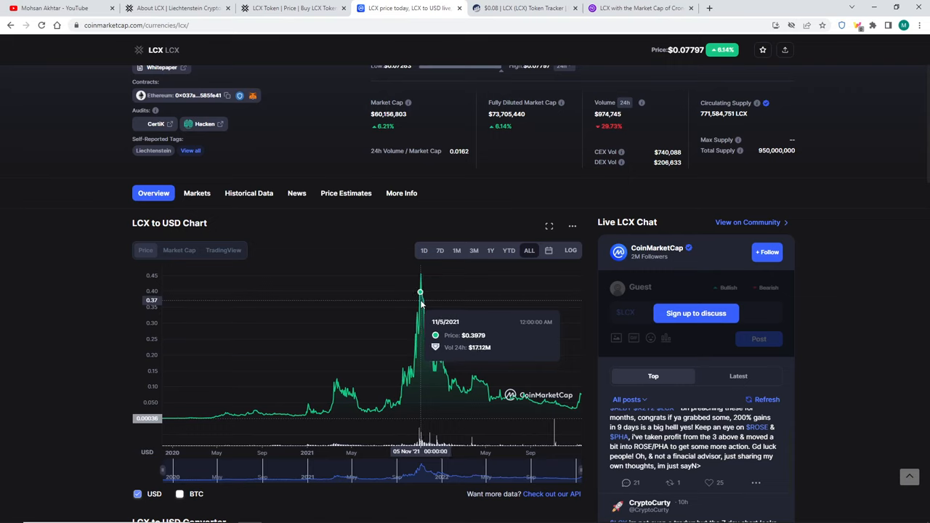
pyautogui.moveTo(421, 300)
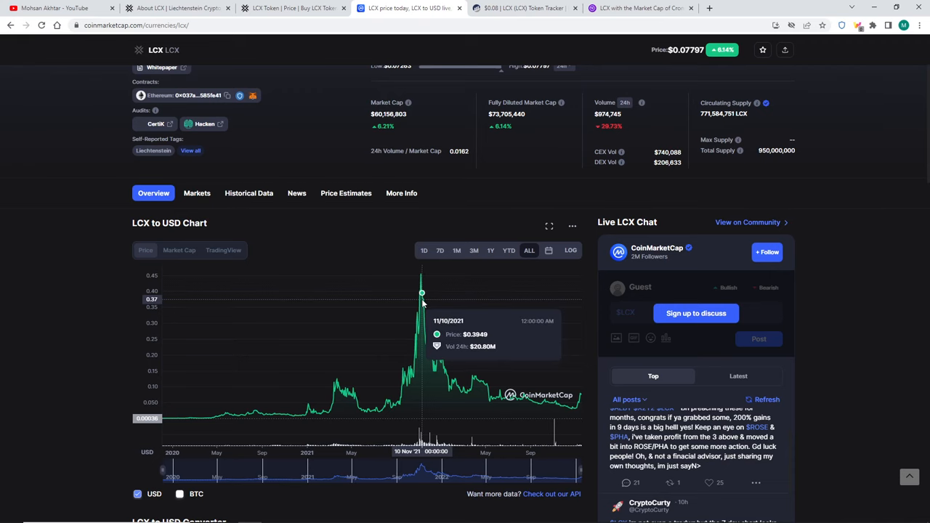
pyautogui.scroll(-3)
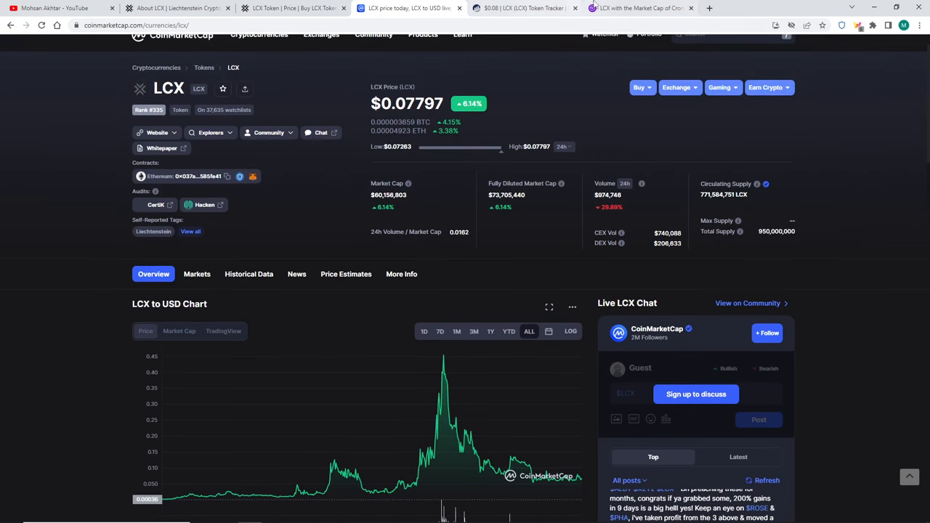
# Show the MarketCapOf result: LCX at $2.59 (33.85x) with CRO's market cap.
pyautogui.click(640, 9)
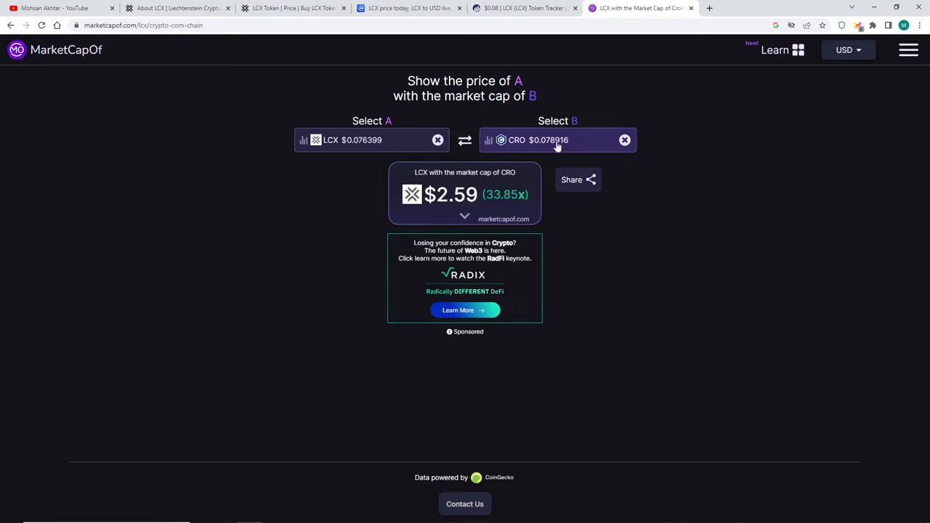
pyautogui.moveTo(555, 150)
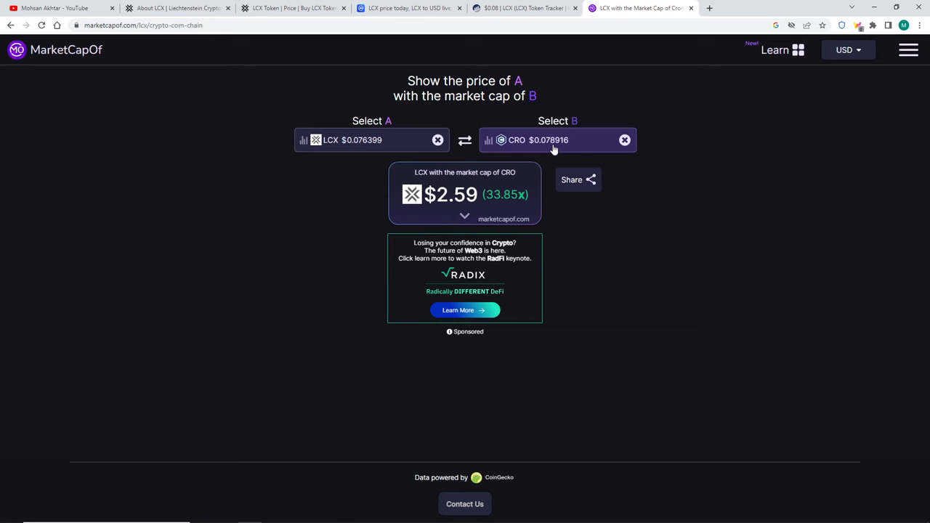
pyautogui.moveTo(305, 51)
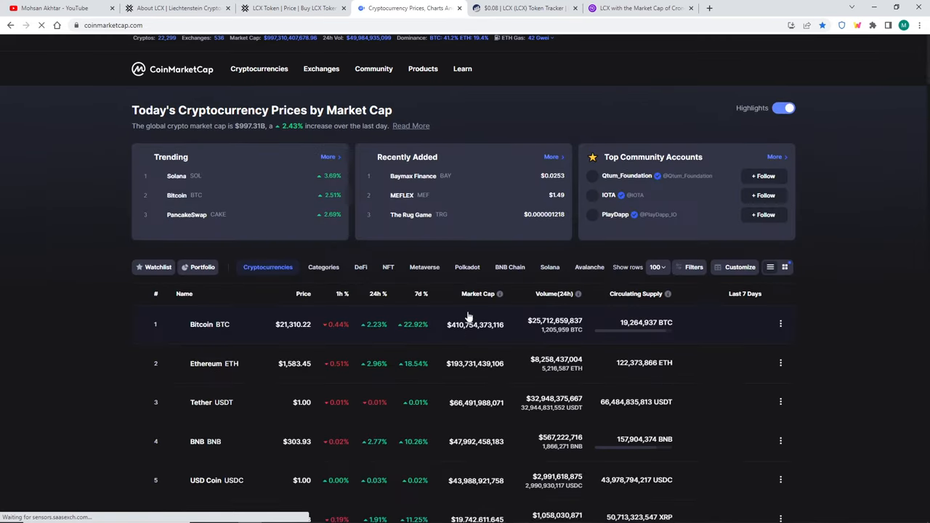
# Scroll through the CoinMarketCap ranking table past Bitcoin, Ethereum and the coins below them.
pyautogui.scroll(-3)
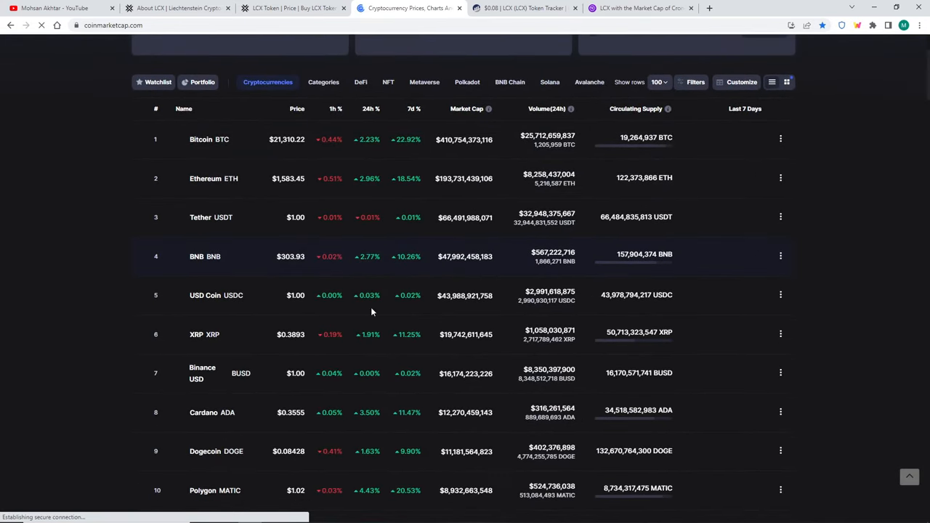
pyautogui.scroll(-3)
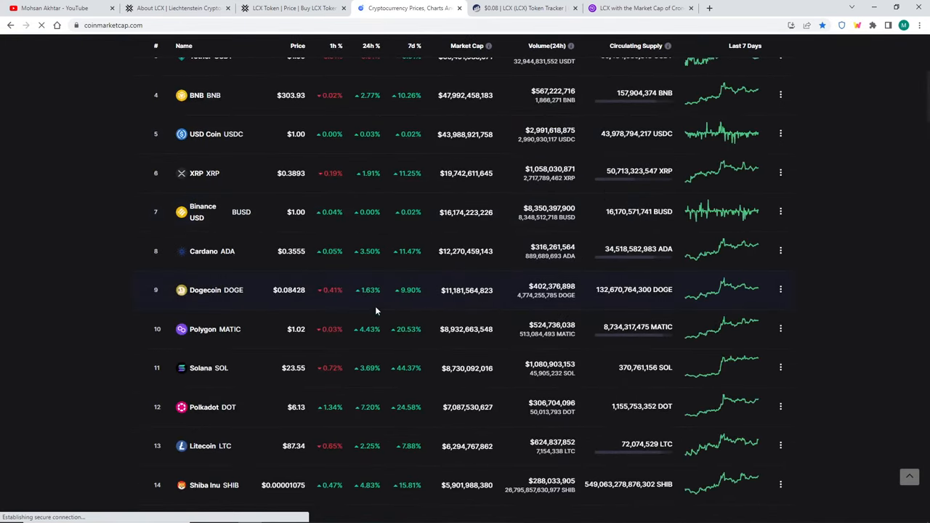
pyautogui.scroll(-3)
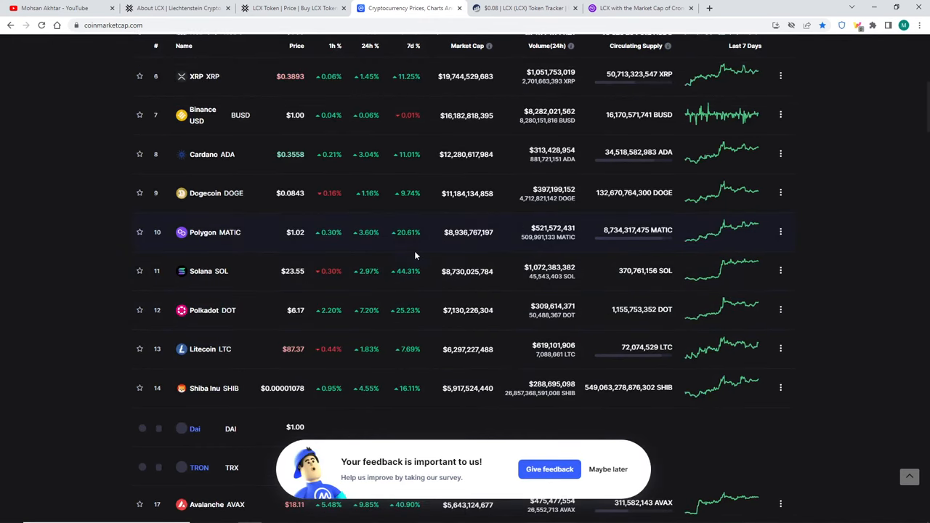
pyautogui.scroll(-3)
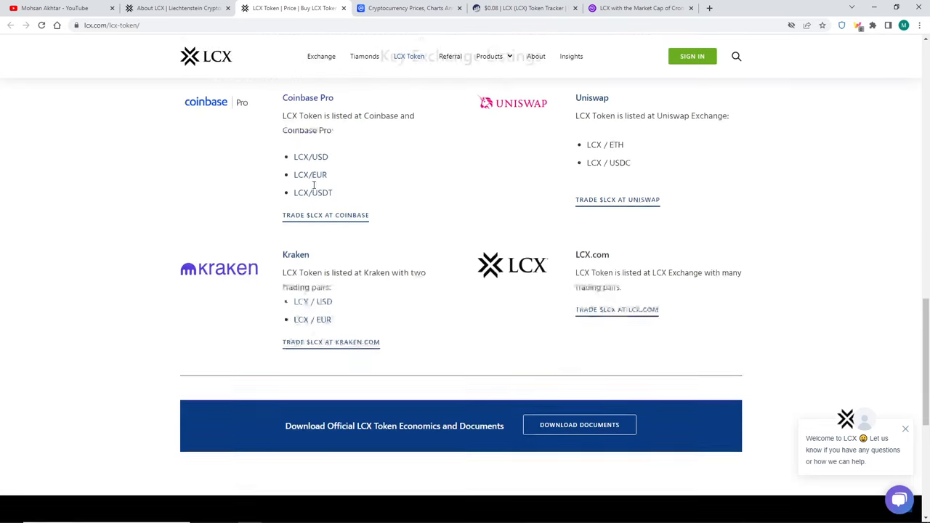
# Browse the LCX website's About page down to the Management & Advisors team portraits.
pyautogui.scroll(-3)
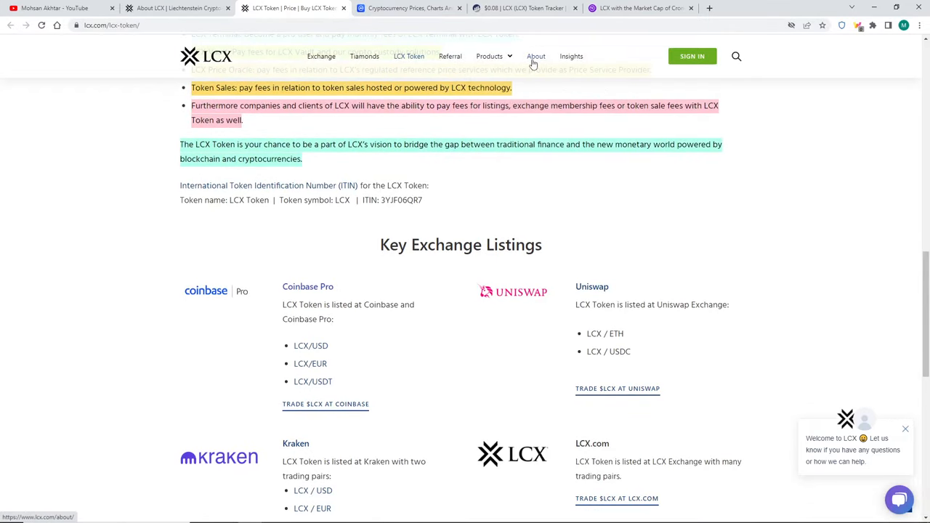
pyautogui.click(535, 55)
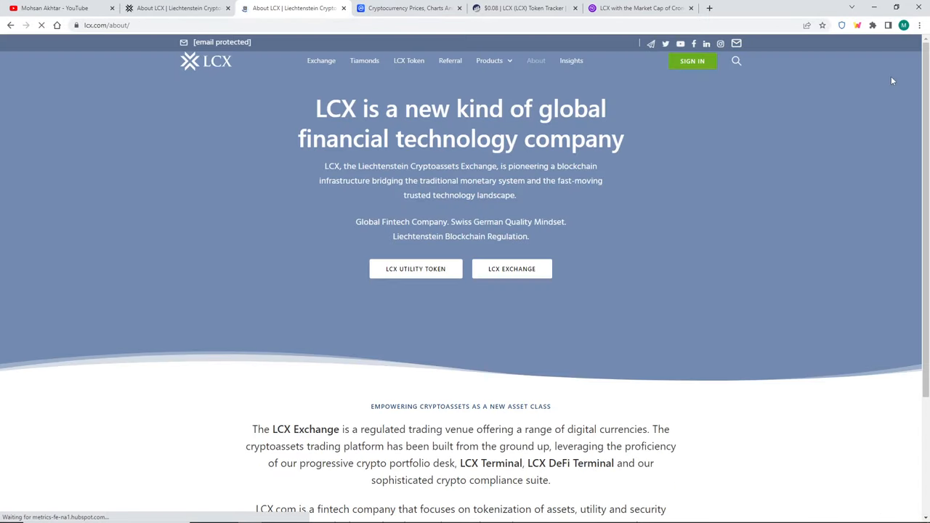
pyautogui.scroll(-3)
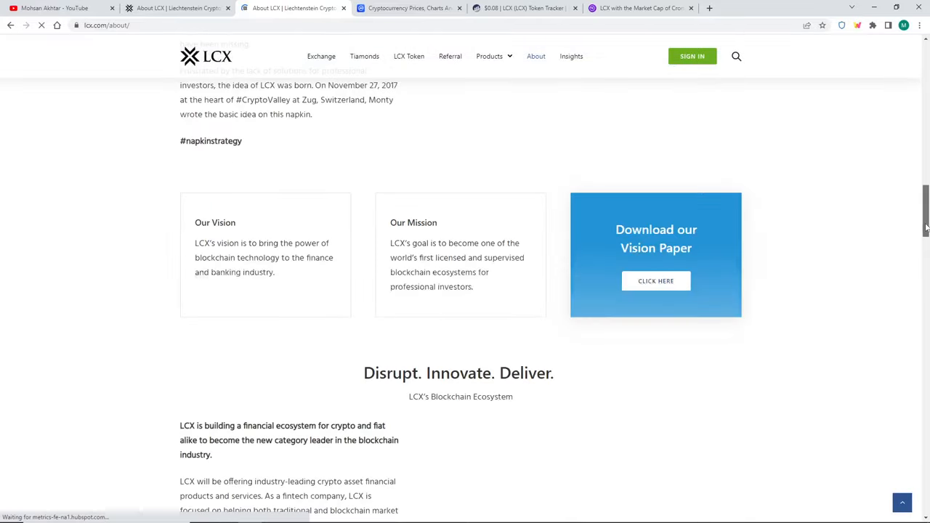
pyautogui.scroll(-3)
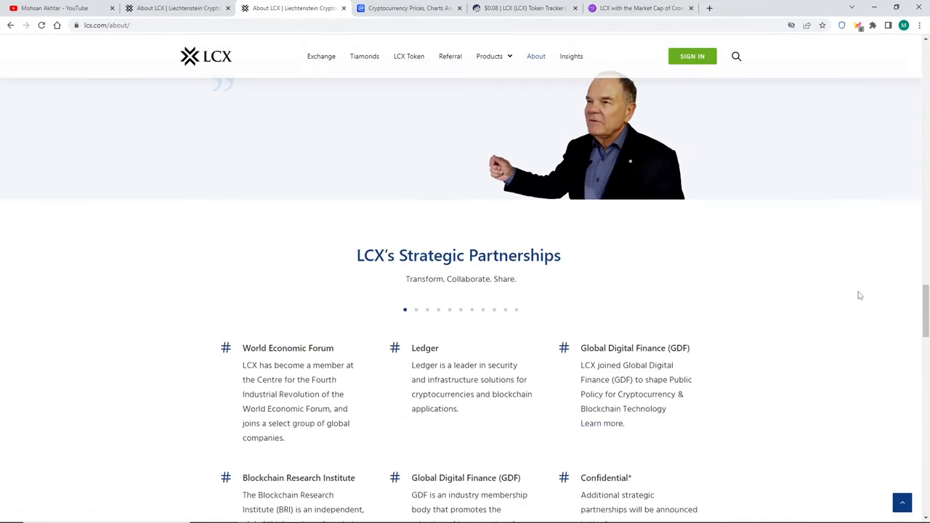
pyautogui.scroll(-3)
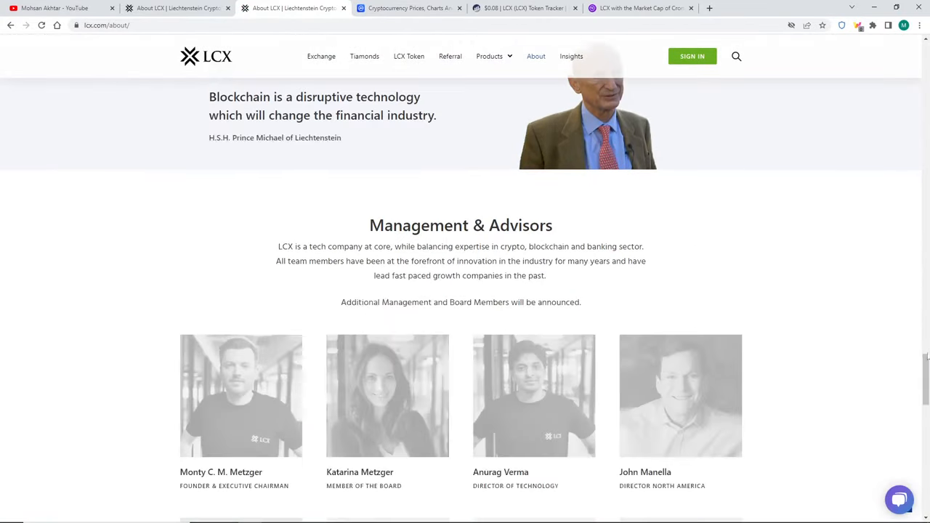
pyautogui.scroll(-3)
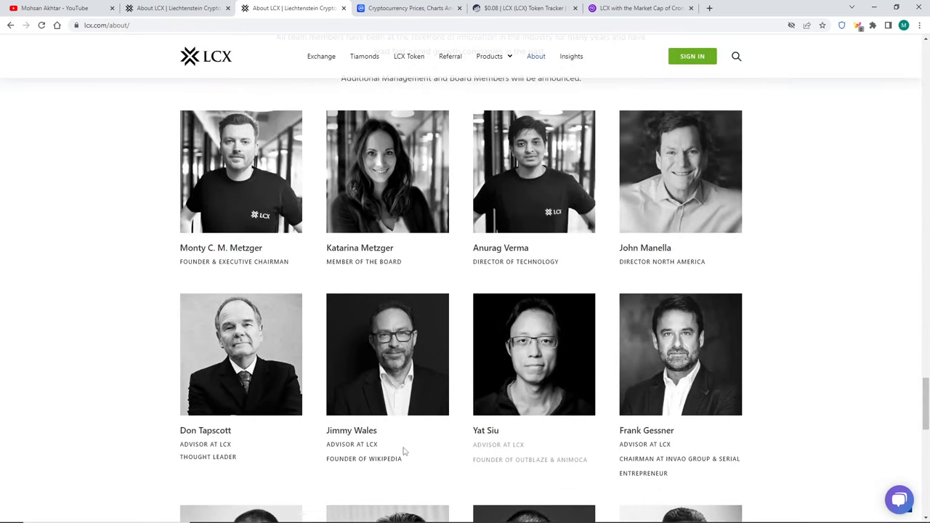
pyautogui.scroll(-3)
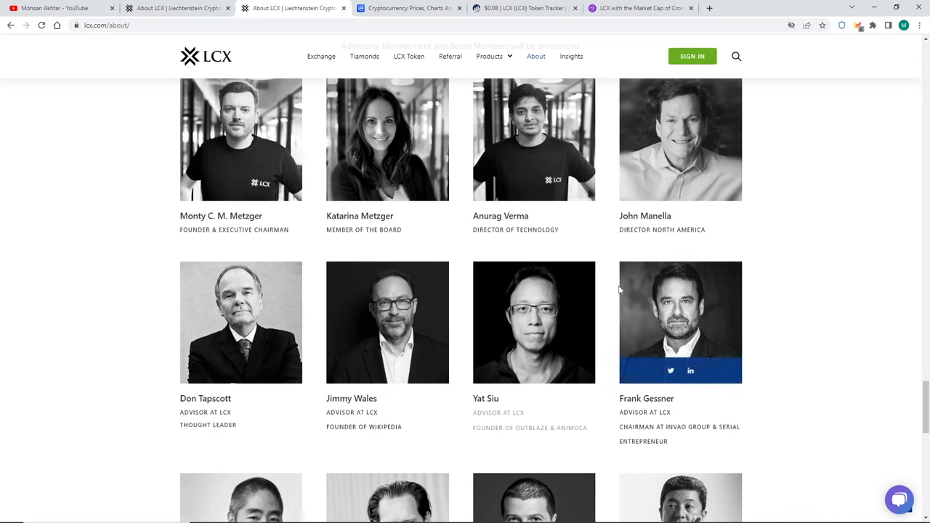
pyautogui.moveTo(366, 187)
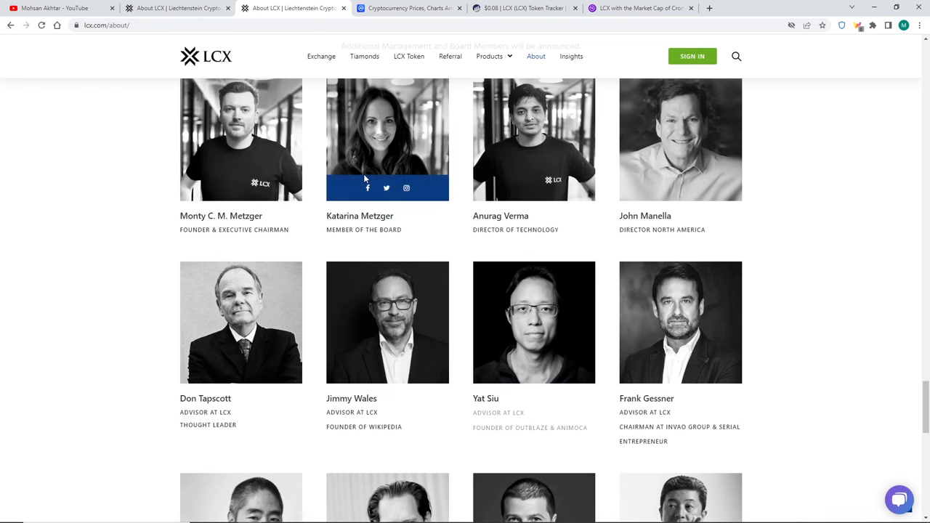
pyautogui.moveTo(246, 143)
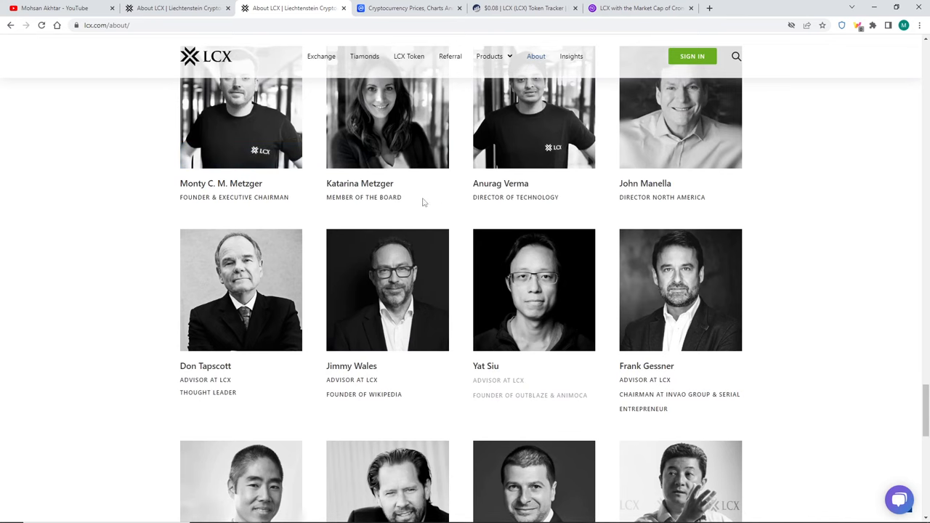
pyautogui.scroll(-3)
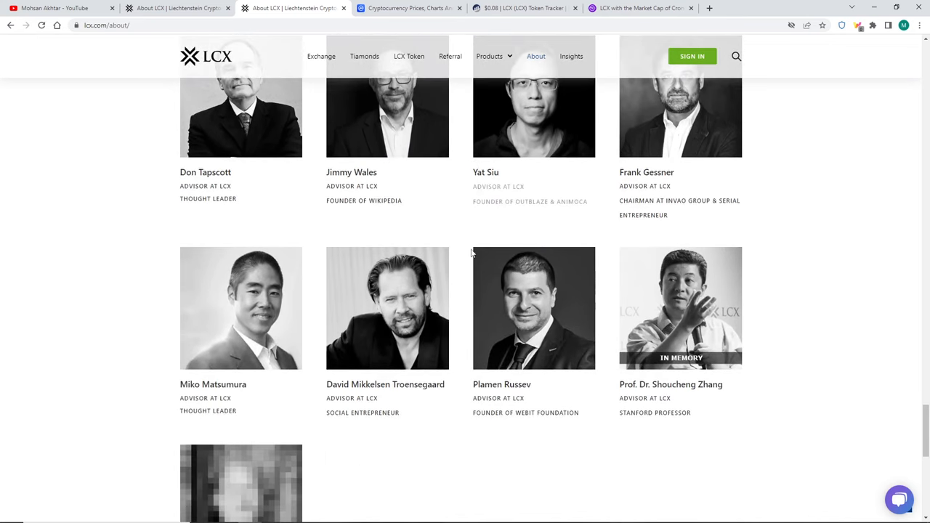
pyautogui.moveTo(608, 322)
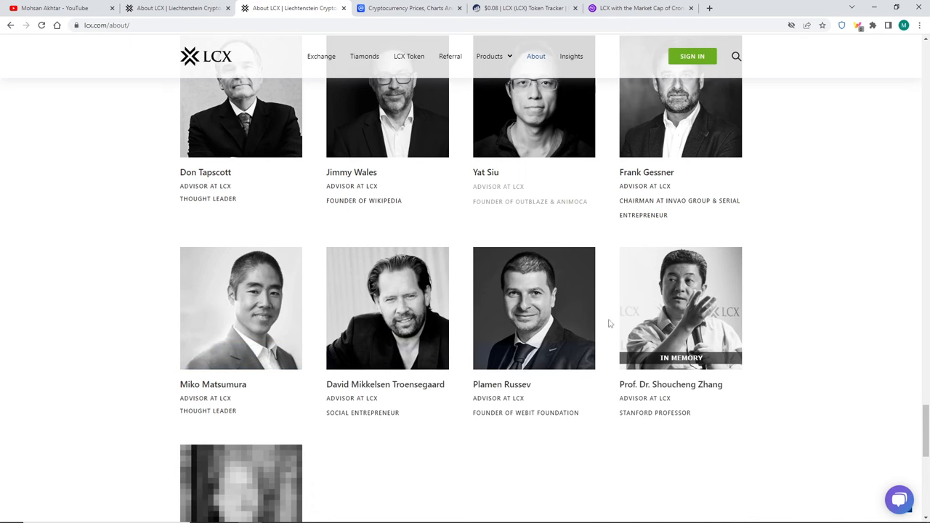
# Return to the MarketCapOf LCX-at-CRO comparison showing $2.59 (33.85x).
pyautogui.click(639, 9)
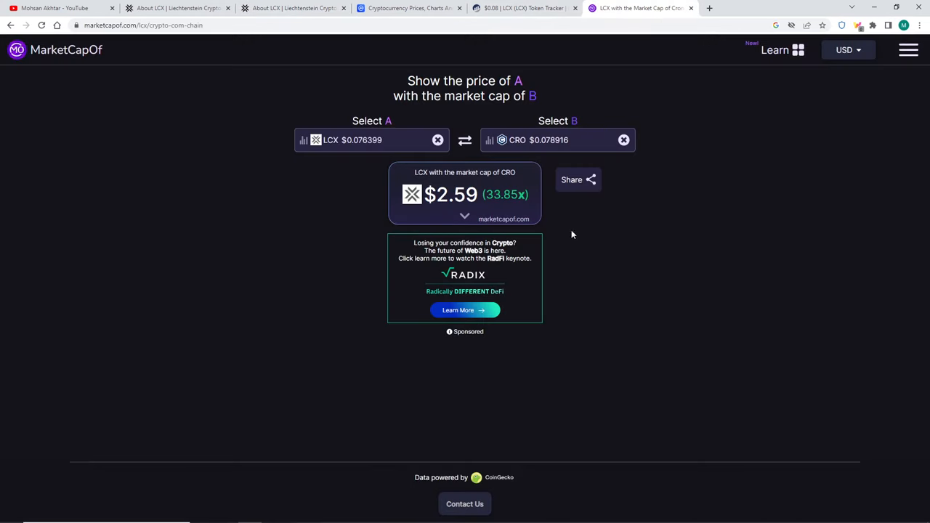
pyautogui.moveTo(497, 218)
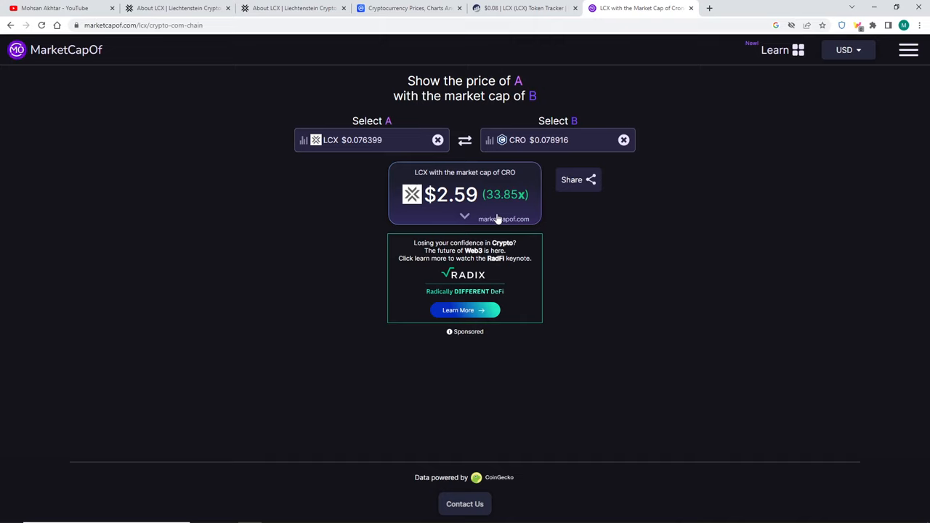
pyautogui.moveTo(497, 221)
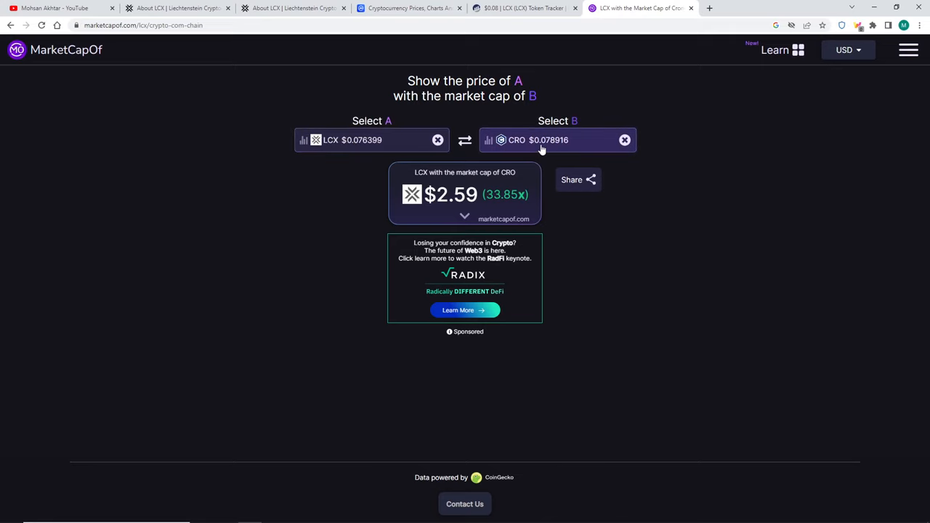
pyautogui.moveTo(389, 145)
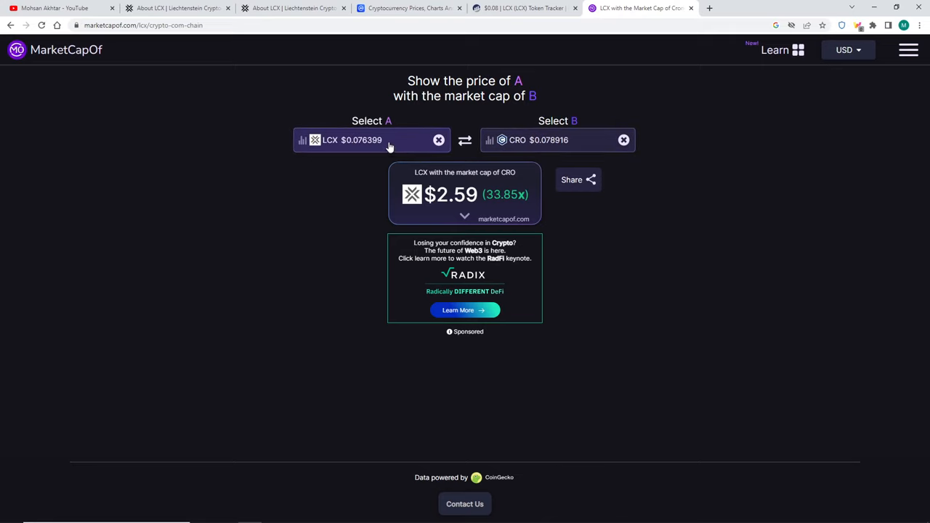